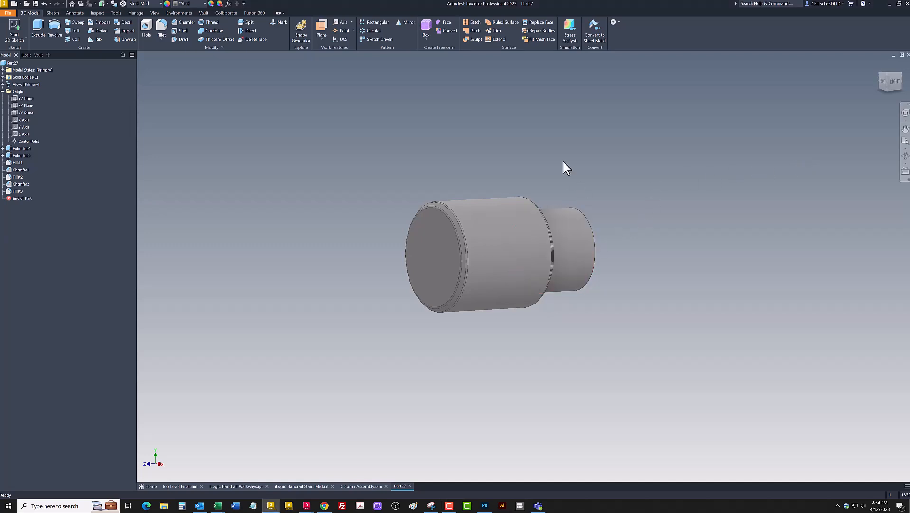
Bring up the Parameters dialog for the stepped cylindrical part.
click(466, 205)
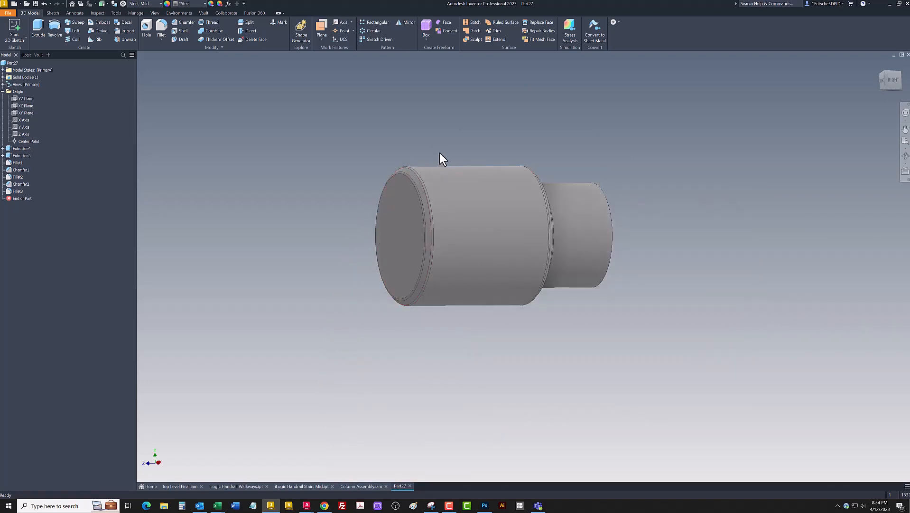
mouse_move(248, 101)
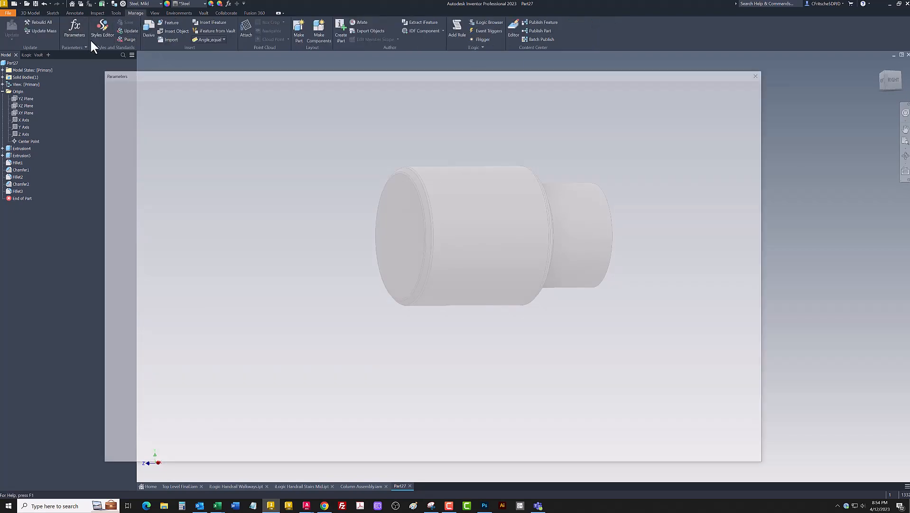
Rename d9 to Dia and d10 to Length, flag both as key, and apply.
click(73, 28)
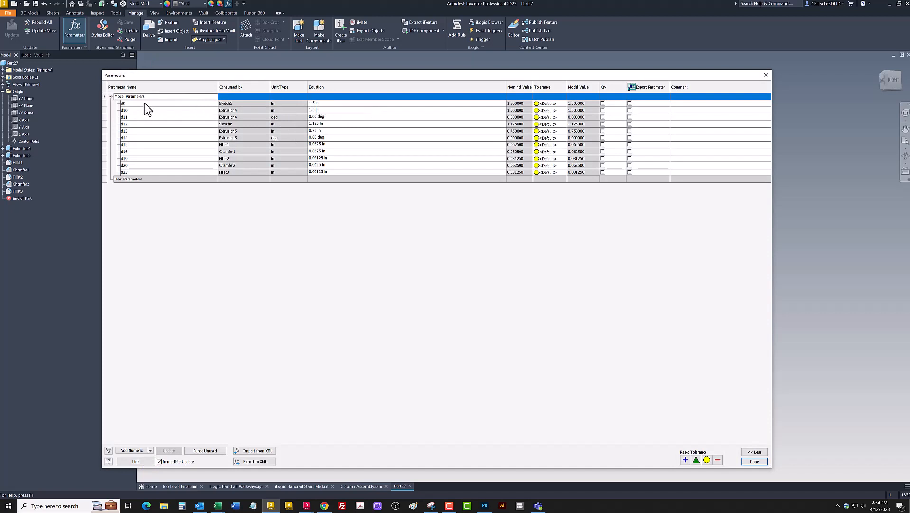
click(125, 102)
text(Dia)
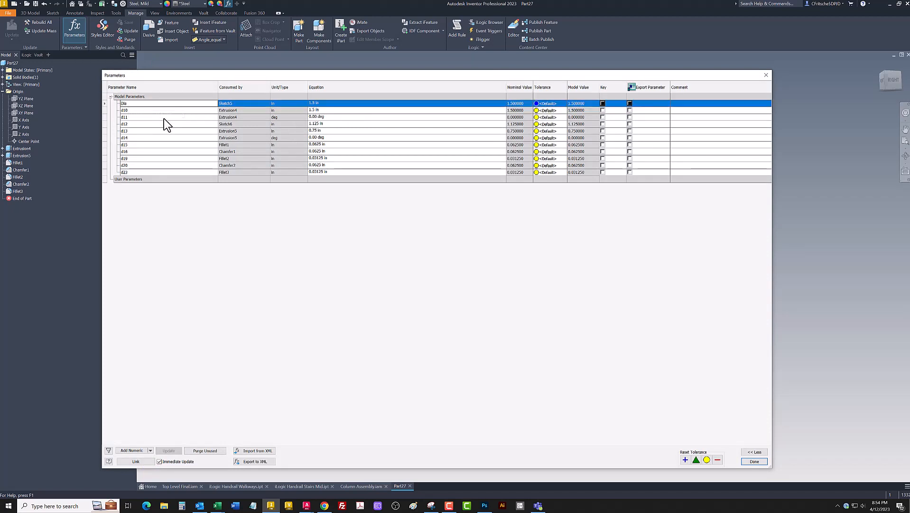
mouse_move(319, 116)
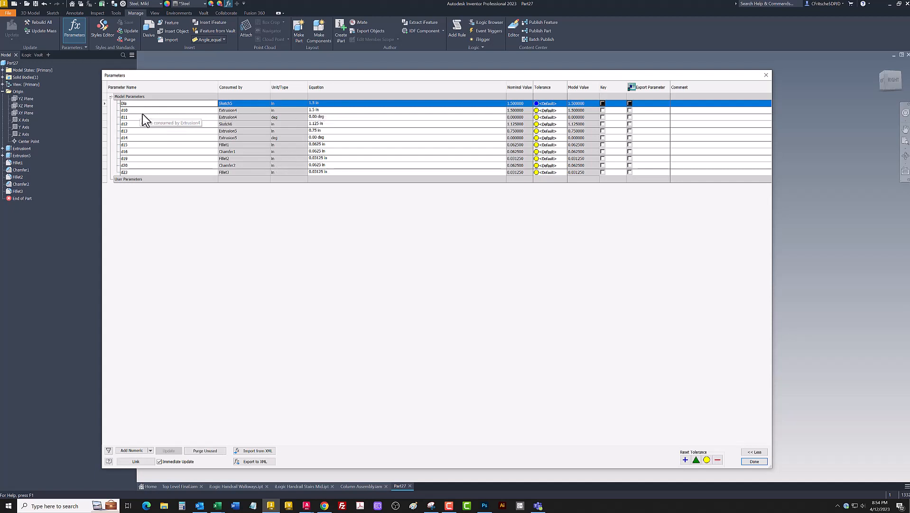
click(124, 110)
text(Length)
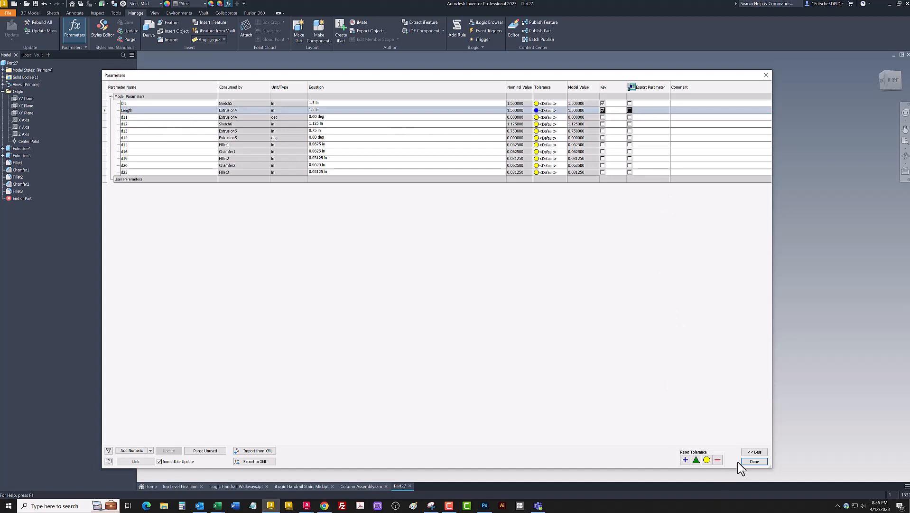
click(754, 461)
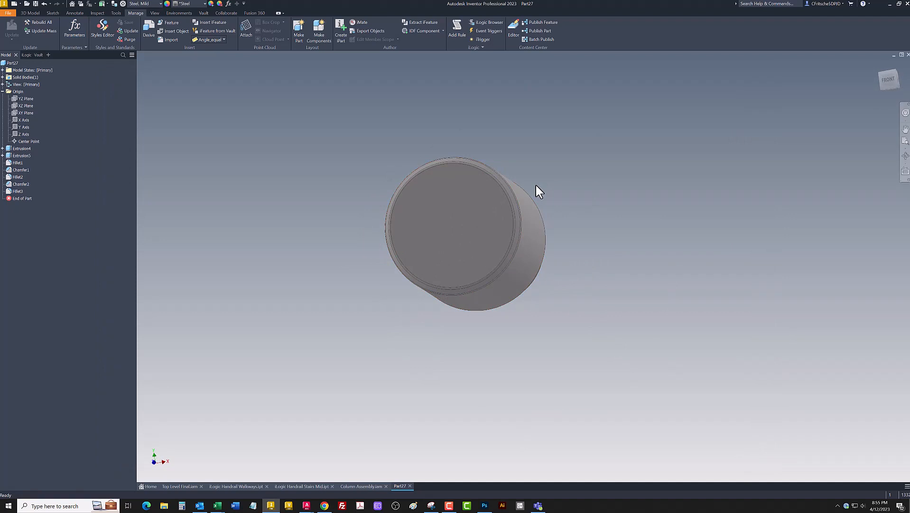
mouse_move(550, 179)
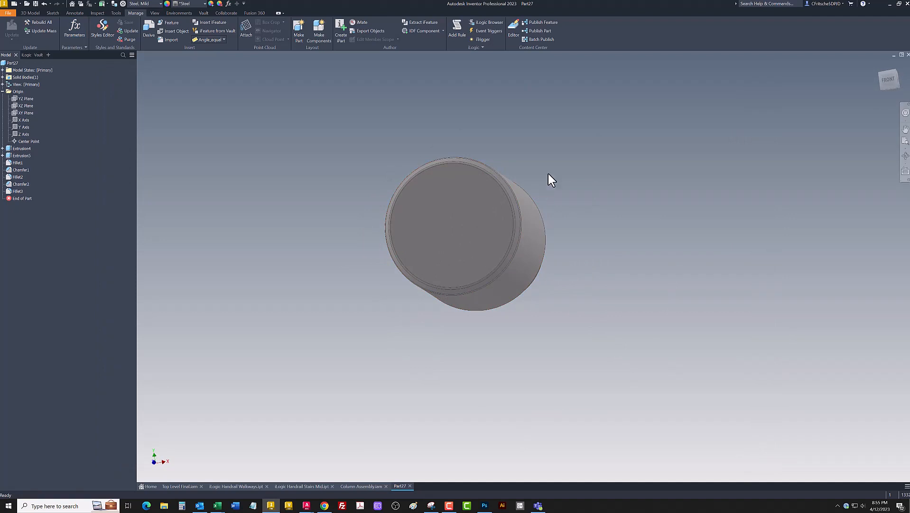
mouse_move(490, 146)
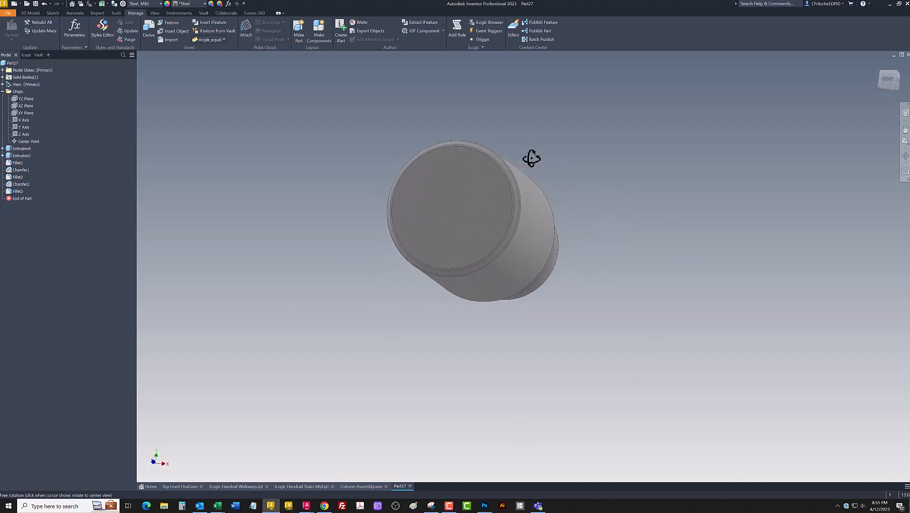
Orbit the part to face its flat end for a new sketch.
drag(532, 157, 534, 163)
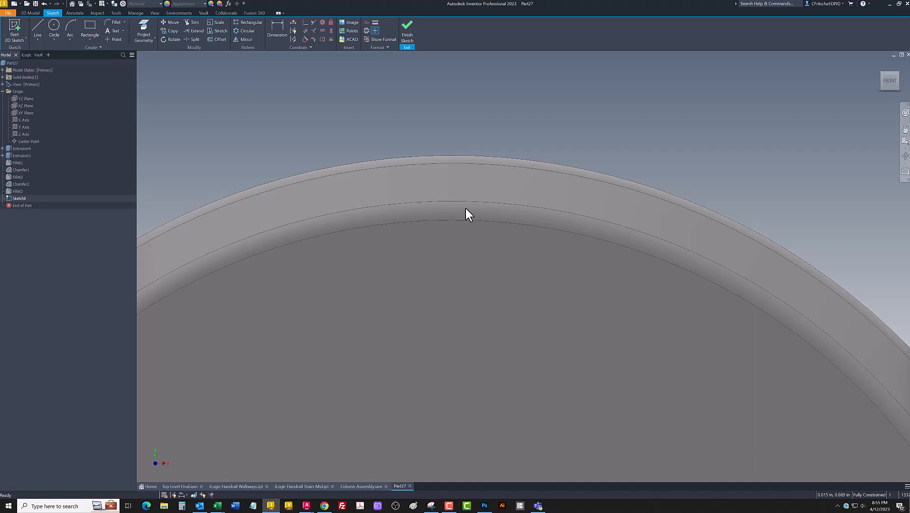
Project the end face's outer circular edge into the sketch and begin a straight line.
click(143, 34)
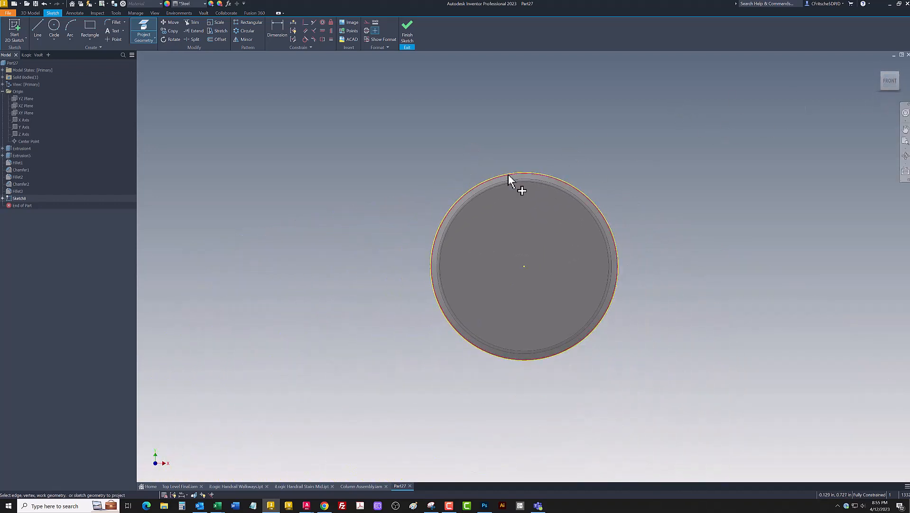
click(38, 32)
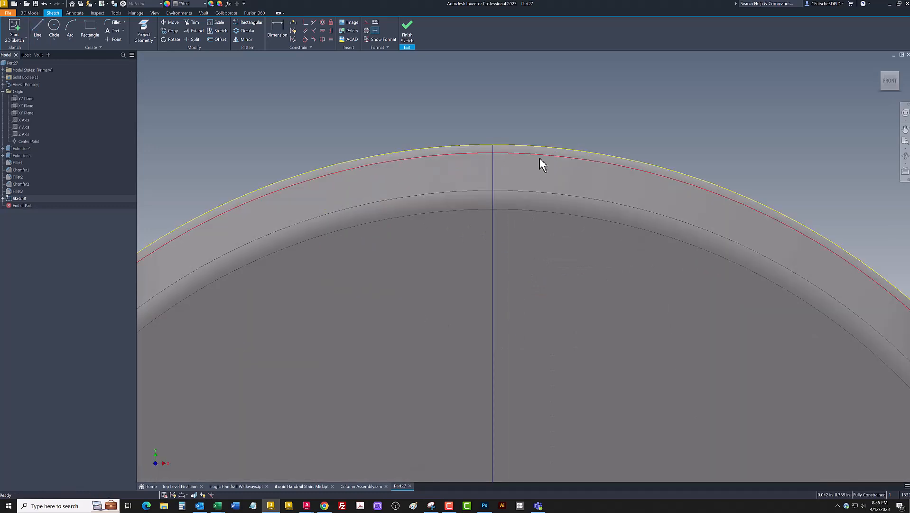
right_click(494, 171)
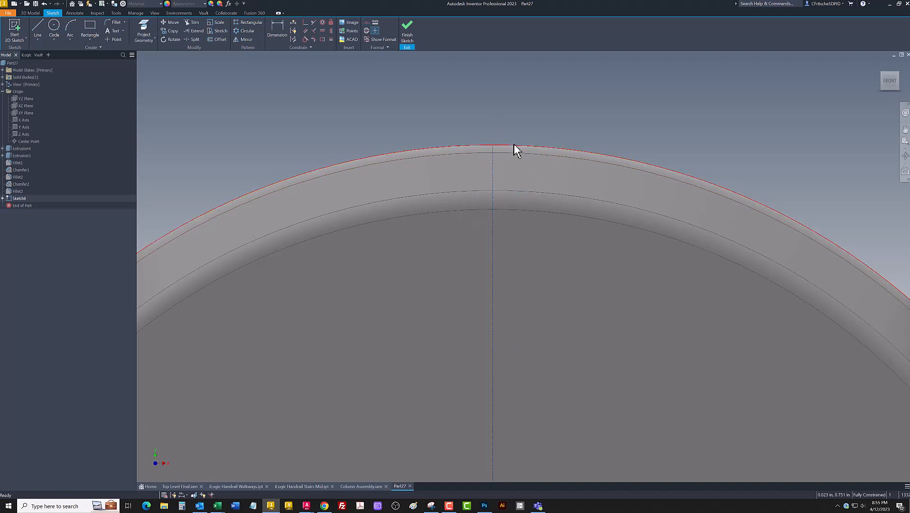
mouse_move(521, 151)
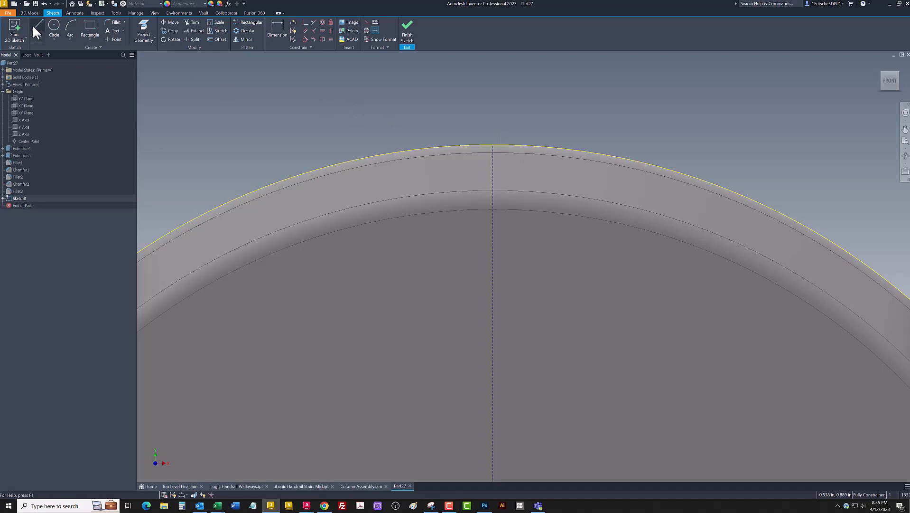
click(36, 31)
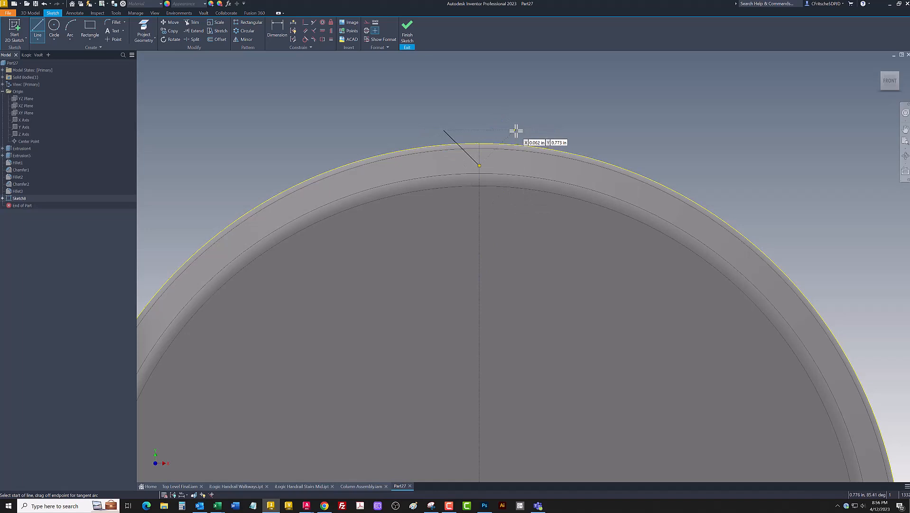
Draw the two V-notch sides at 45° to the centre line and dimension the 0.020 in depth.
click(514, 130)
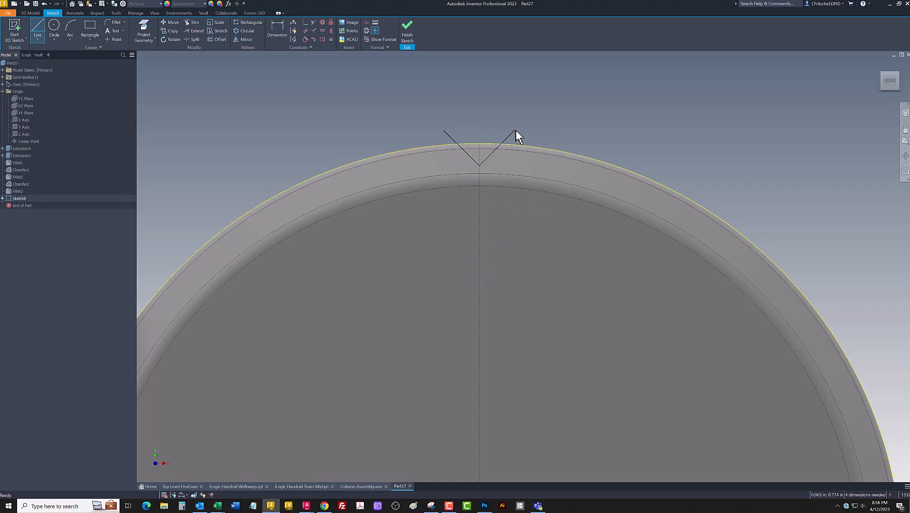
click(277, 30)
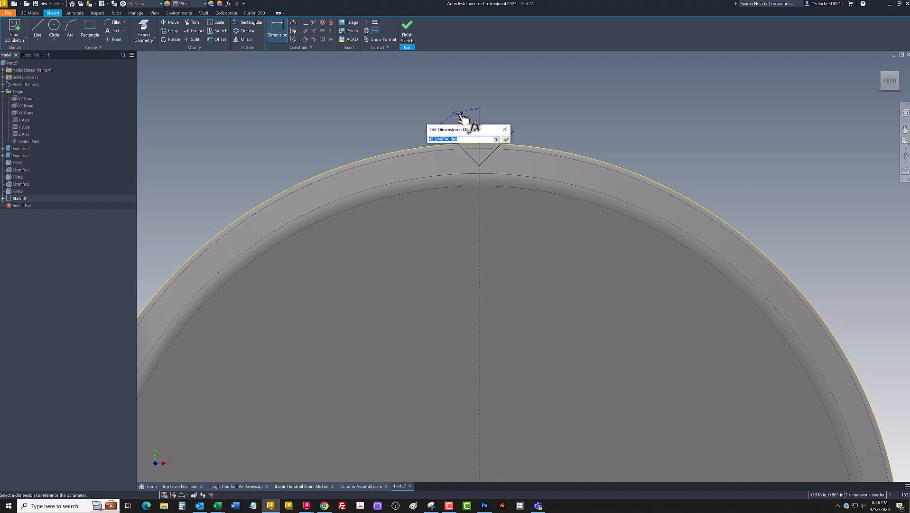
click(505, 139)
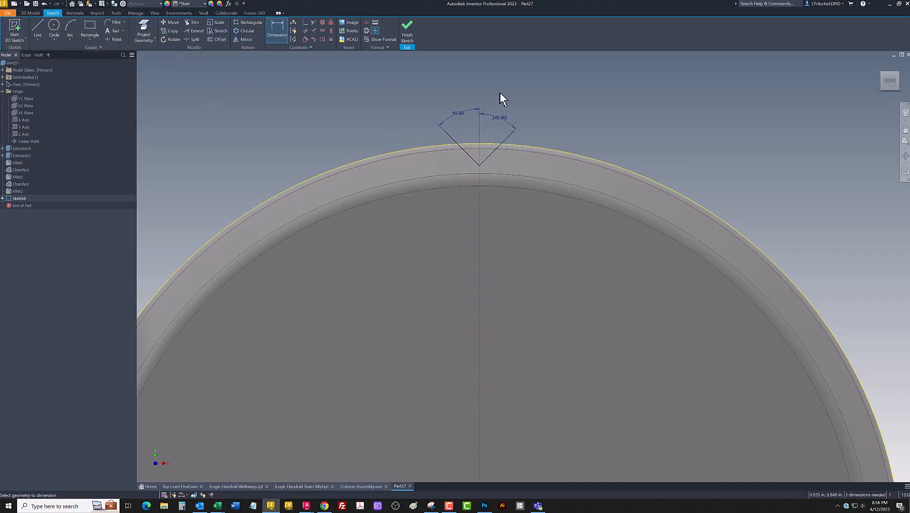
click(194, 22)
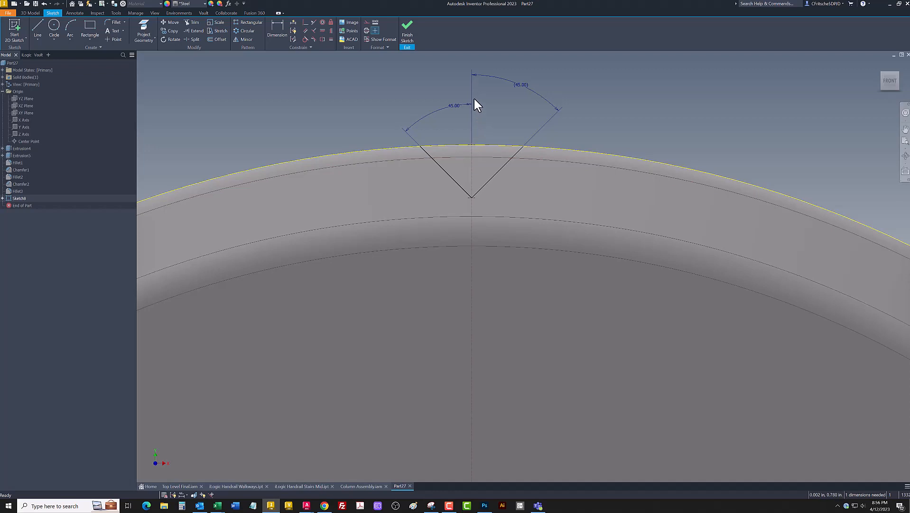
mouse_move(437, 136)
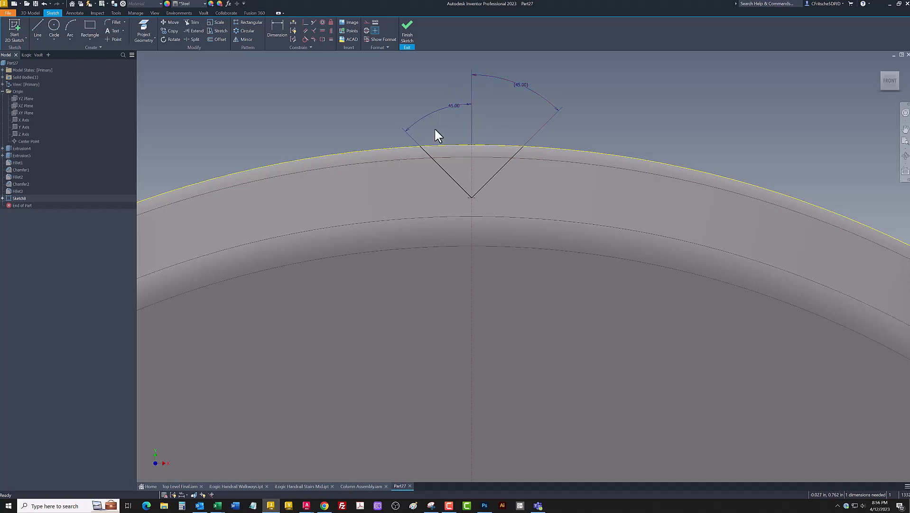
click(276, 28)
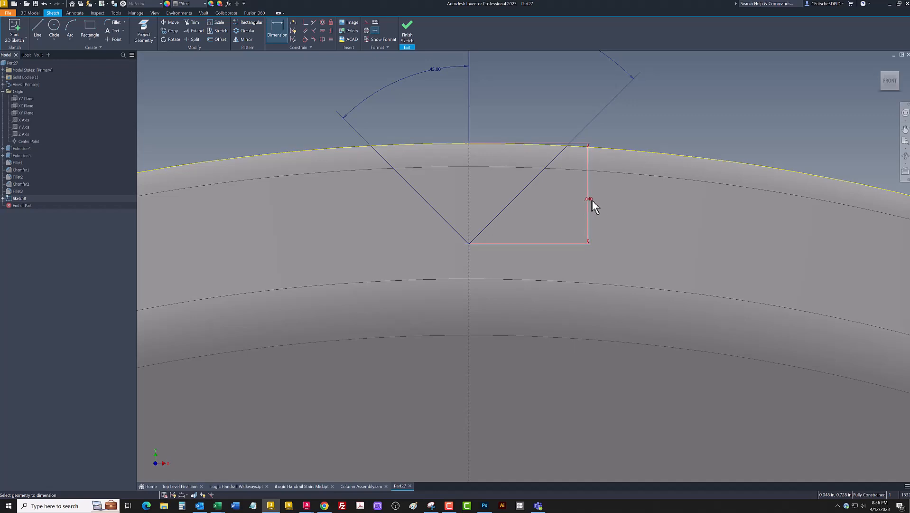
click(587, 198)
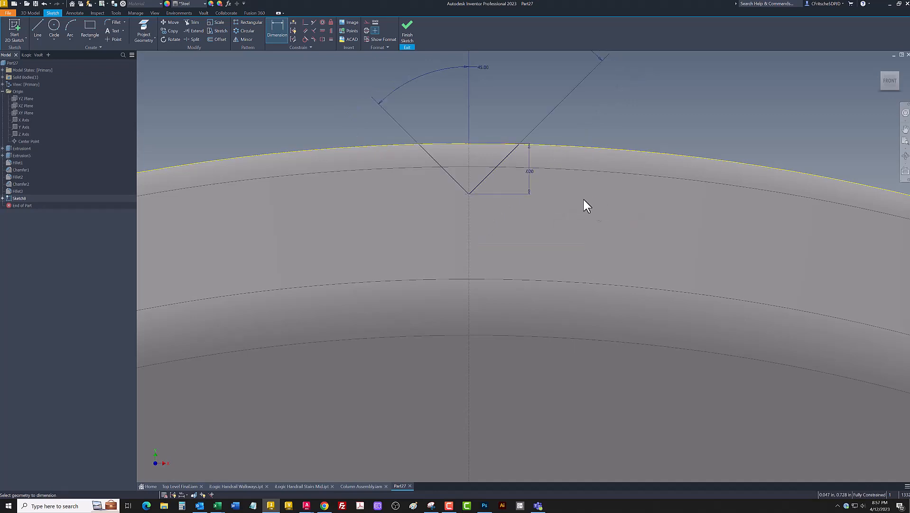
mouse_move(536, 201)
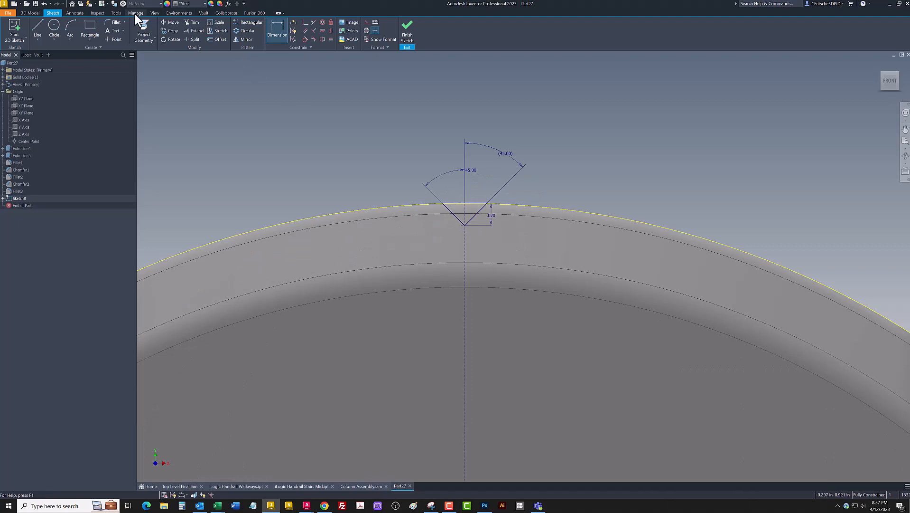
Rename the notch parameters to KnurlAngle and KnurlDepth (0.02 in), flag them key, and apply.
click(136, 12)
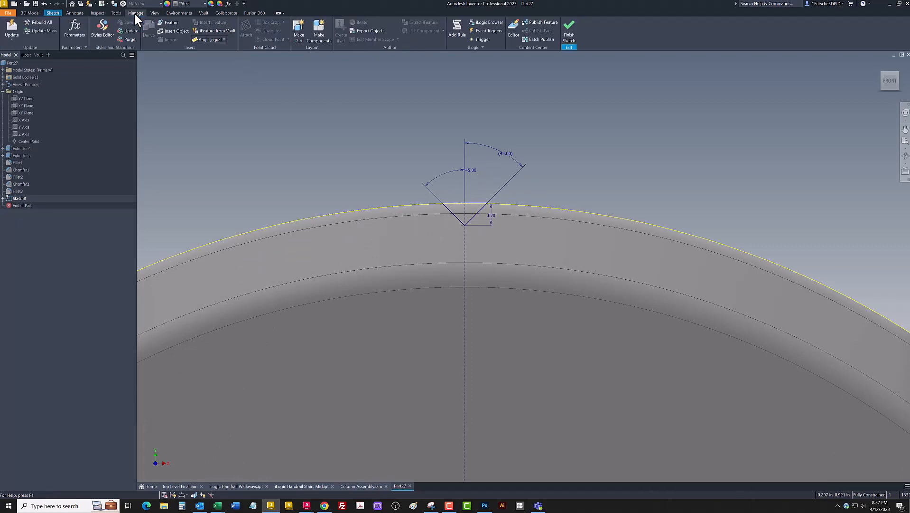
click(73, 30)
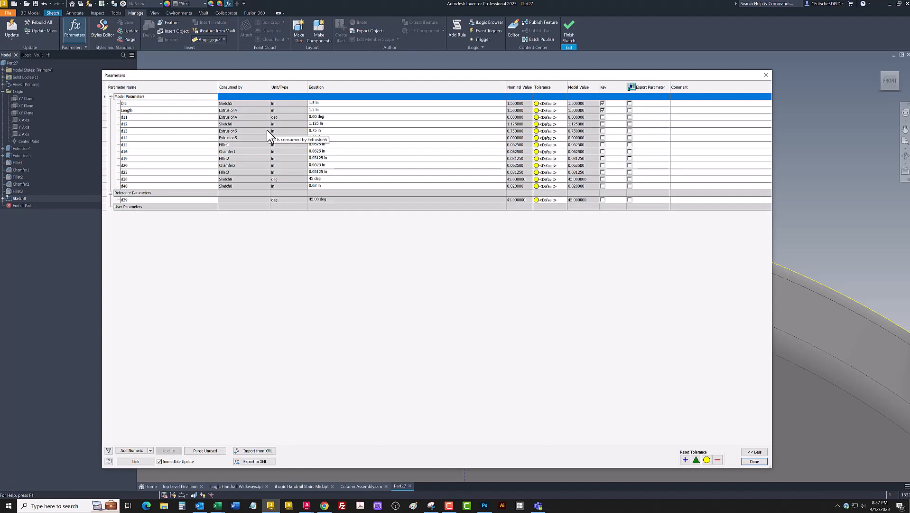
mouse_move(328, 180)
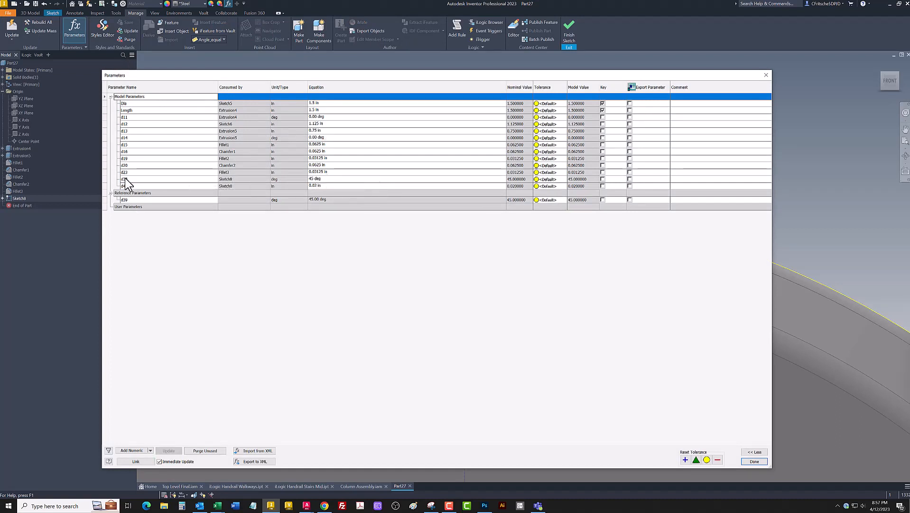
click(124, 178)
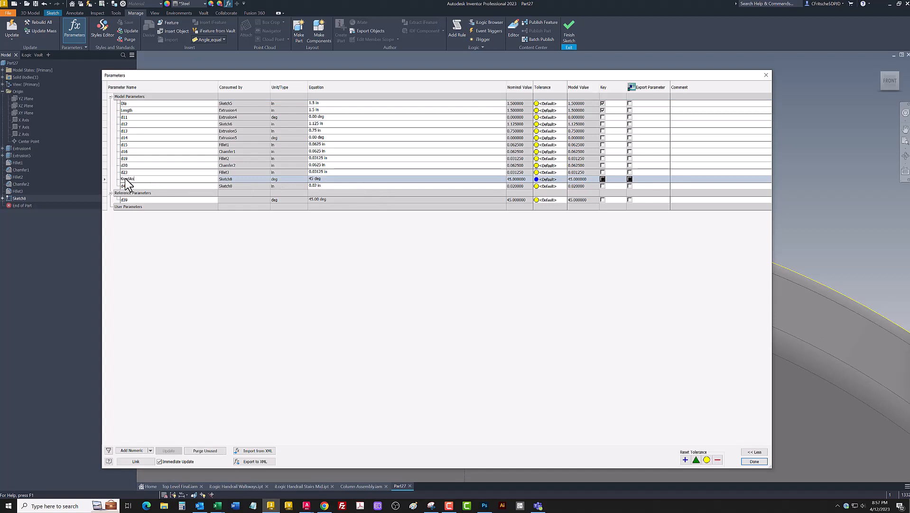
click(129, 178)
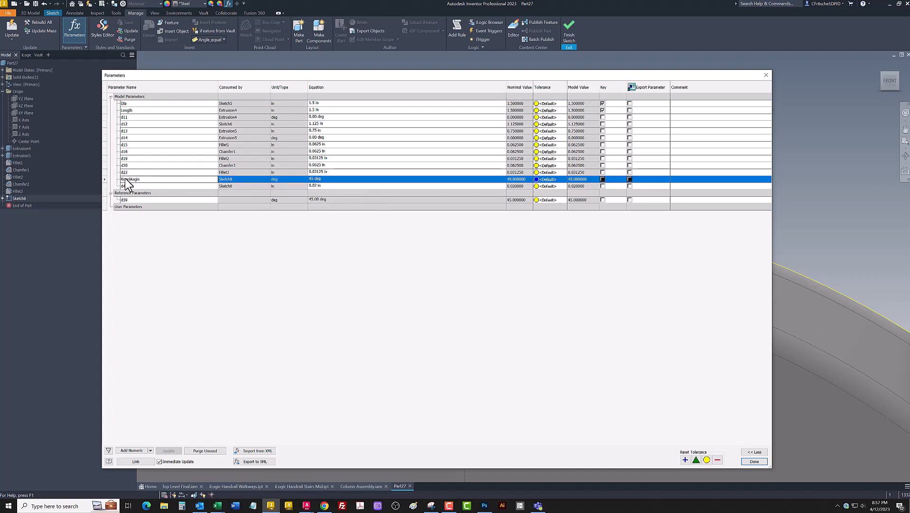
mouse_move(125, 187)
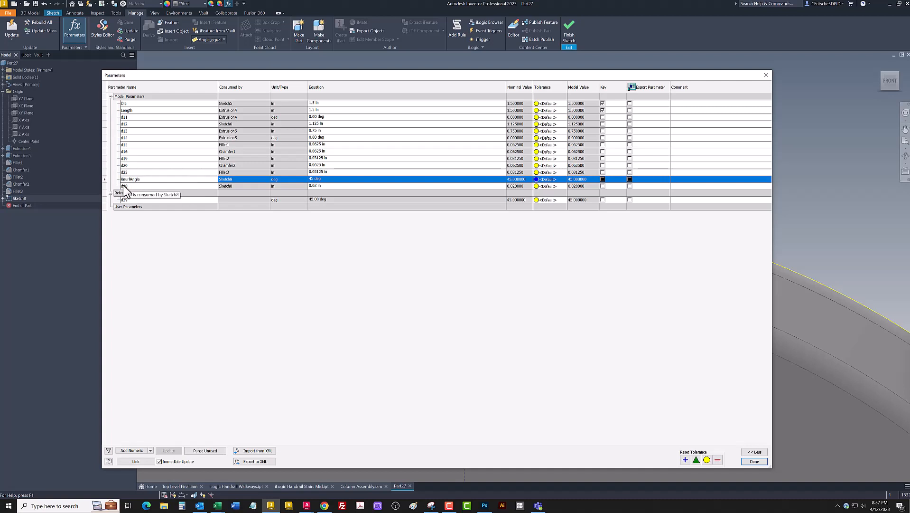
click(129, 185)
text(KnurlDepth)
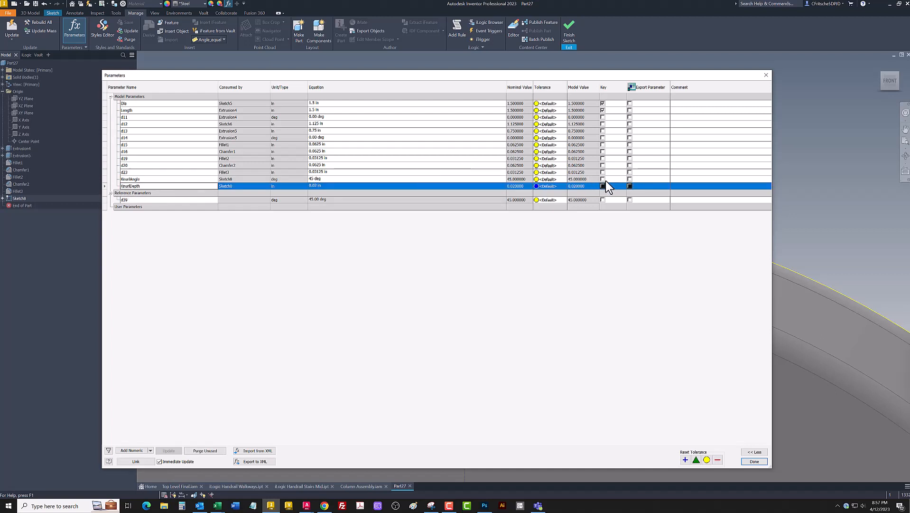
click(602, 185)
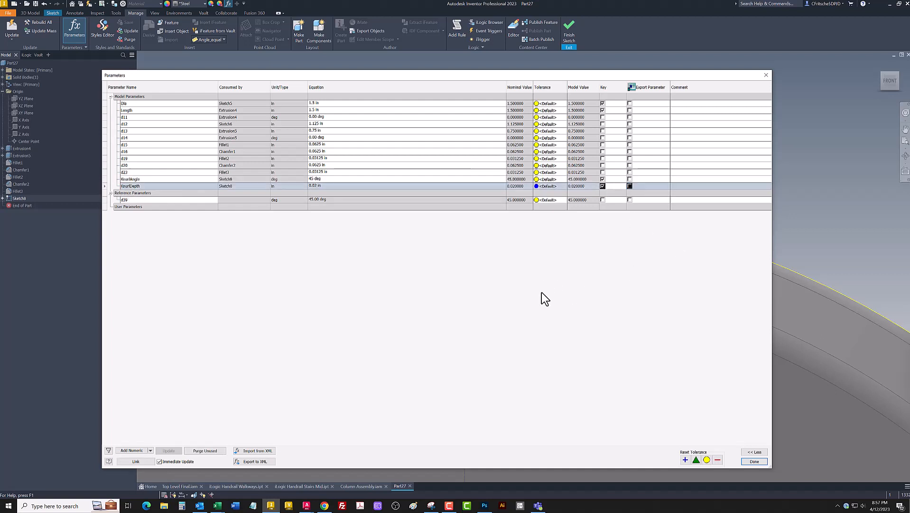
mouse_move(528, 324)
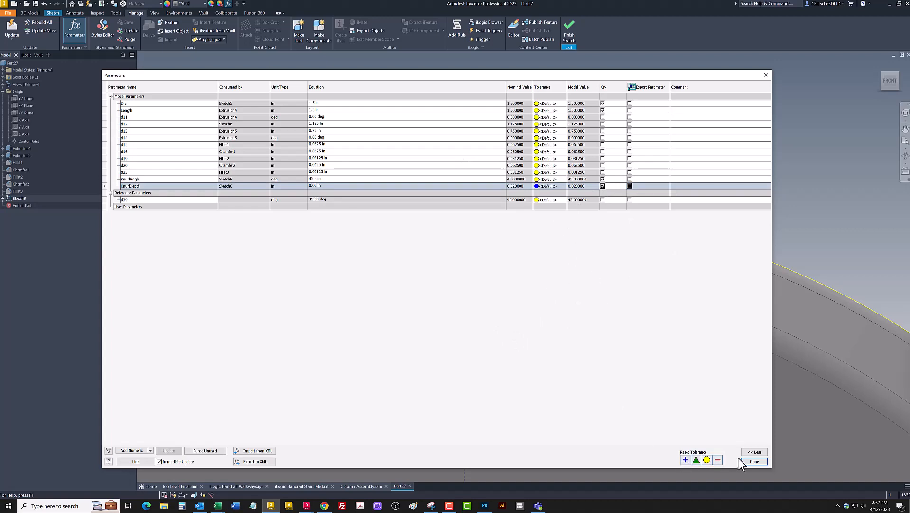
click(754, 461)
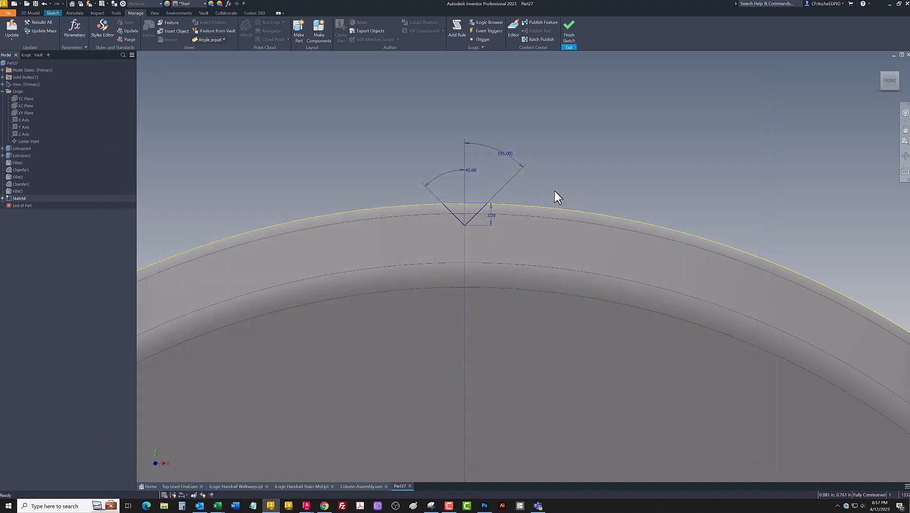
mouse_move(547, 187)
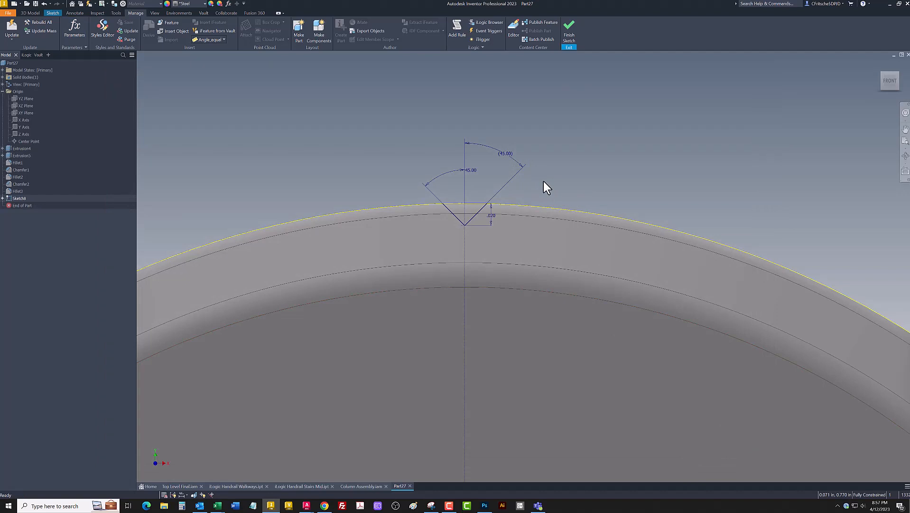
Start a Coil feature using the triangular notch as its profile.
right_click(547, 187)
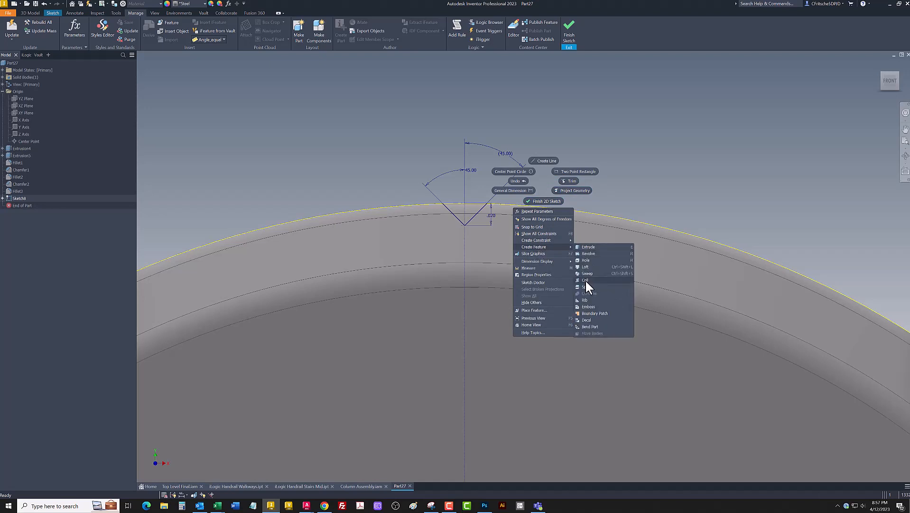
click(585, 280)
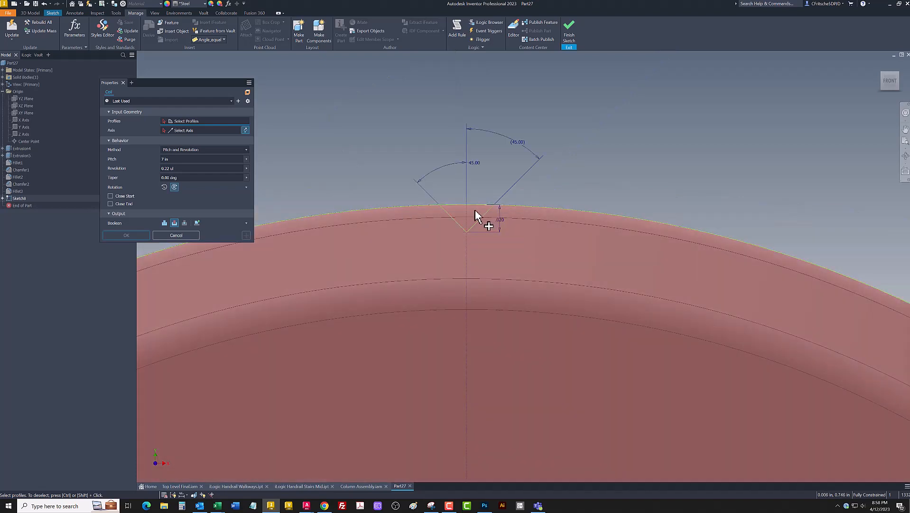
mouse_move(479, 217)
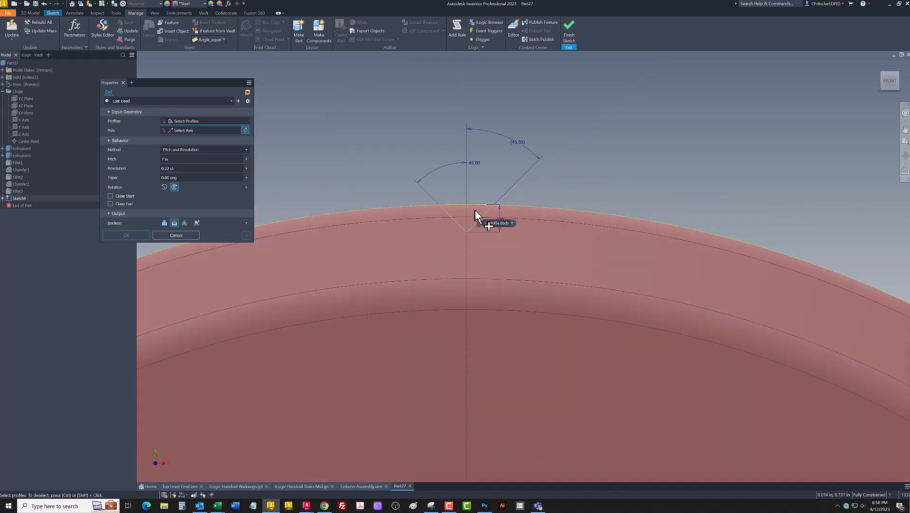
click(515, 223)
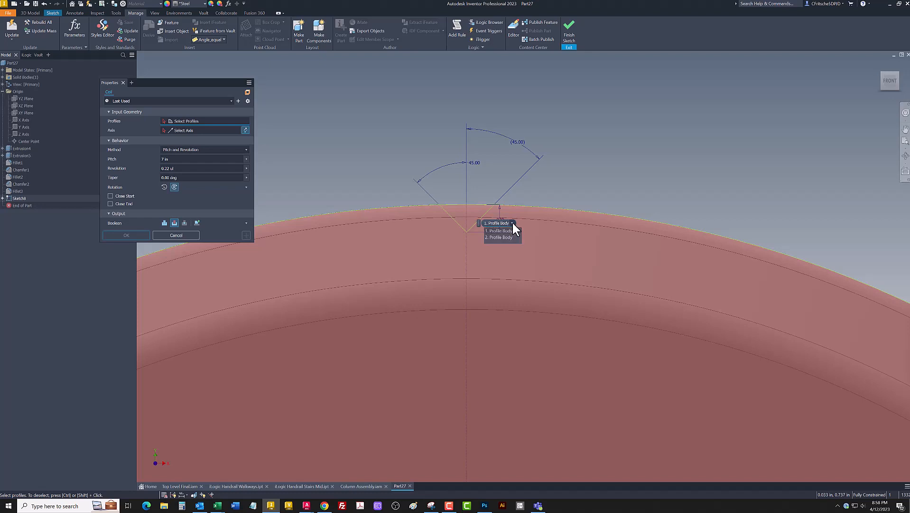
click(497, 220)
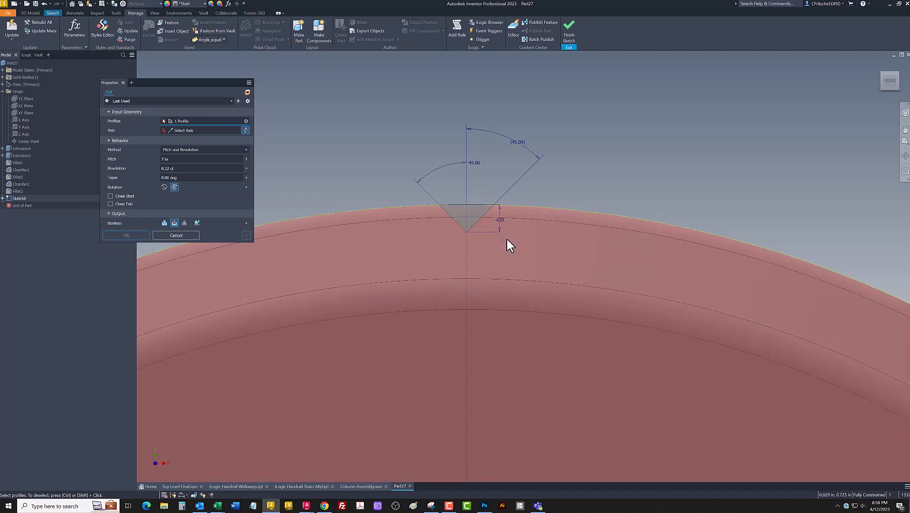
drag(505, 244, 535, 247)
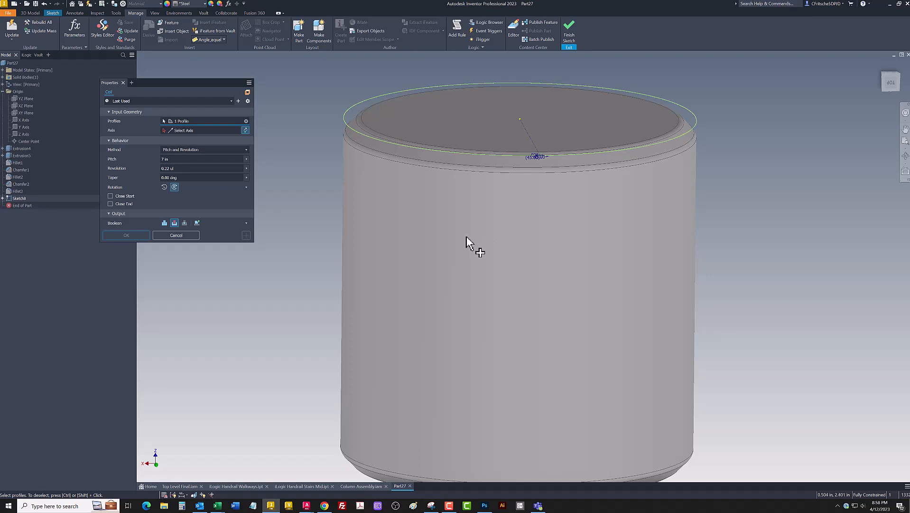
mouse_move(262, 143)
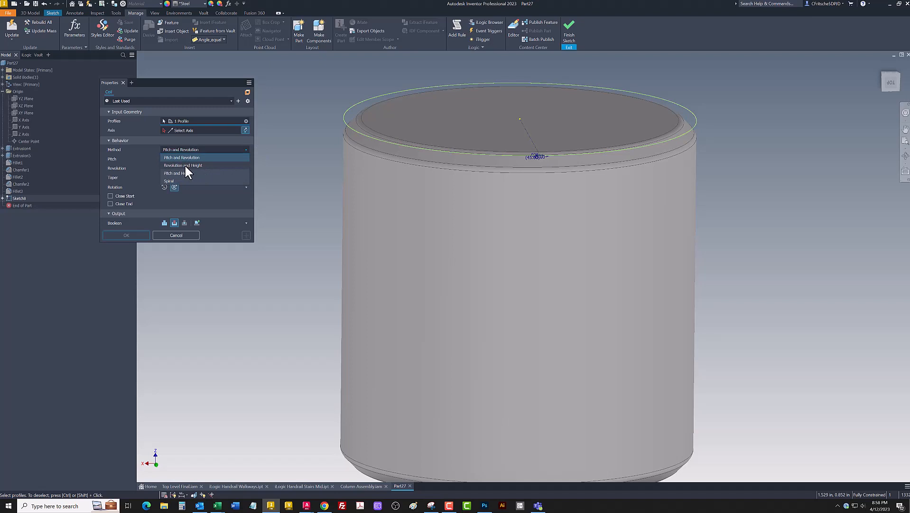
Set the coil to Revolution and Height about the Z Axis, pitch .1875, height Length, as a Cut.
click(182, 165)
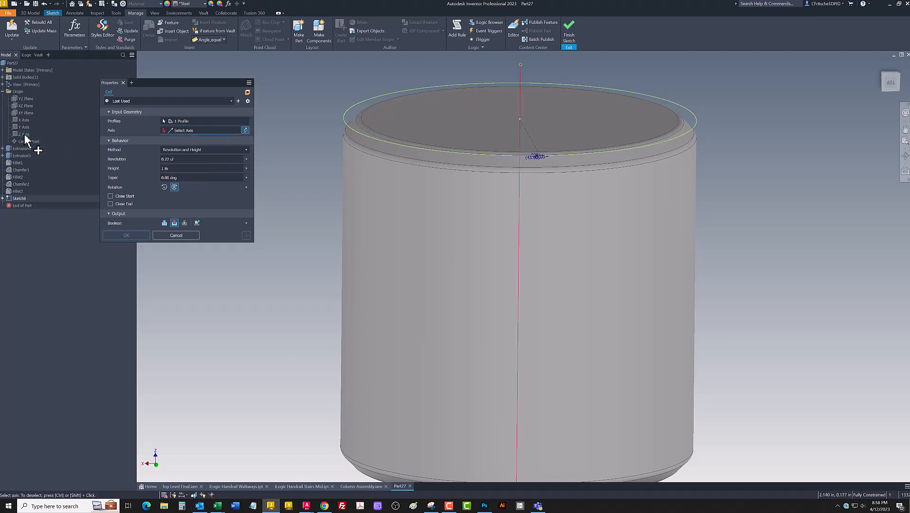
click(21, 135)
text(25)
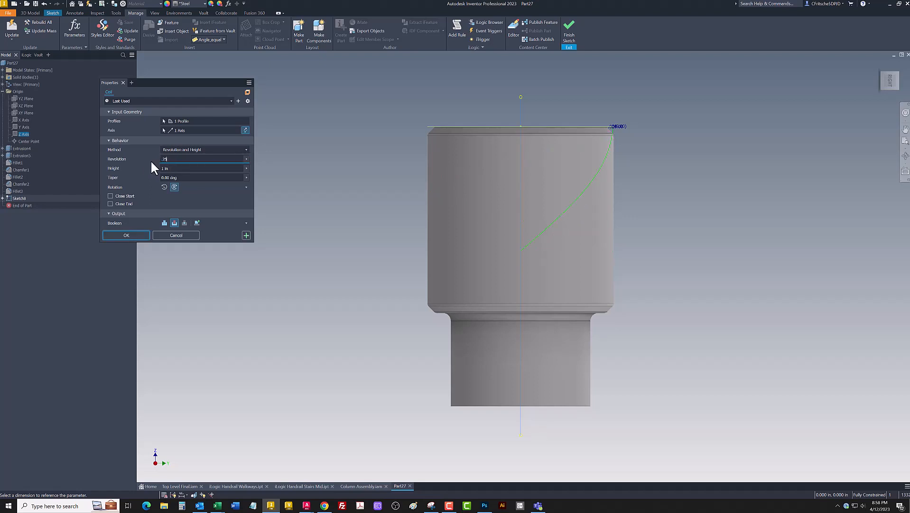
mouse_move(680, 144)
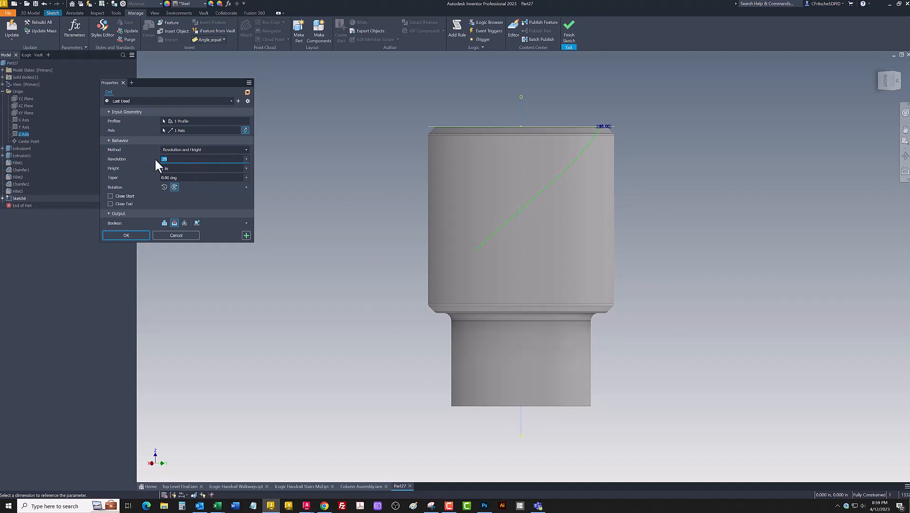
text(125)
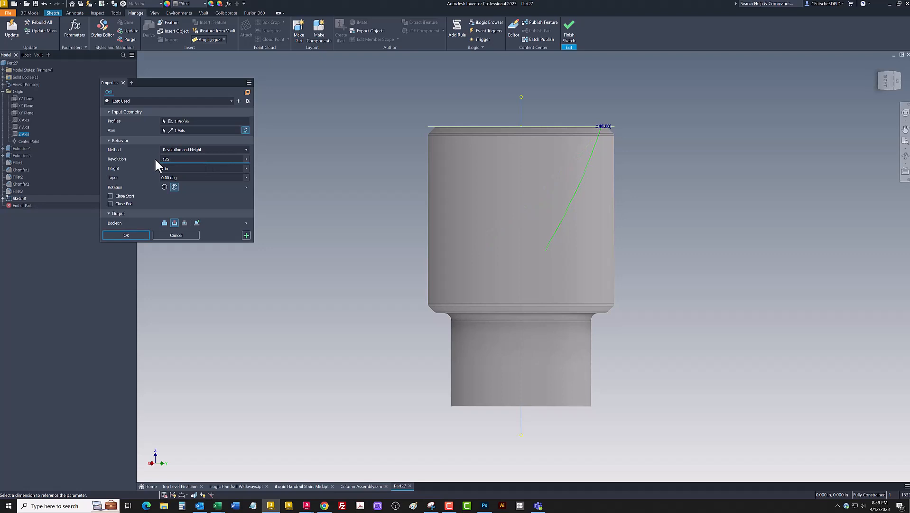
text(1875)
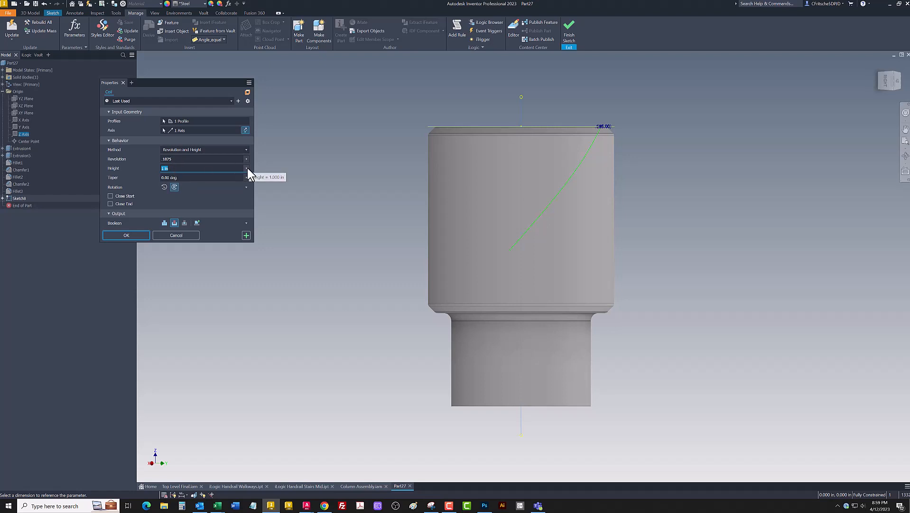
click(246, 168)
text(Length)
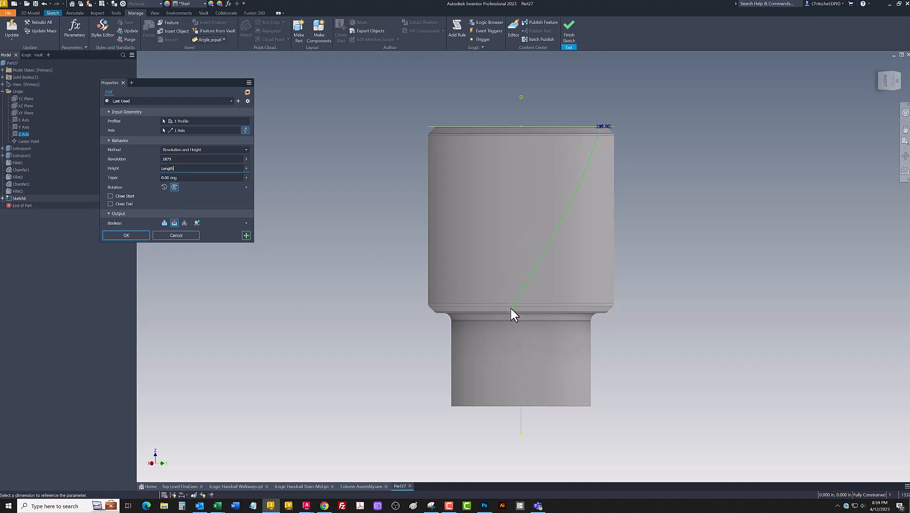
mouse_move(525, 316)
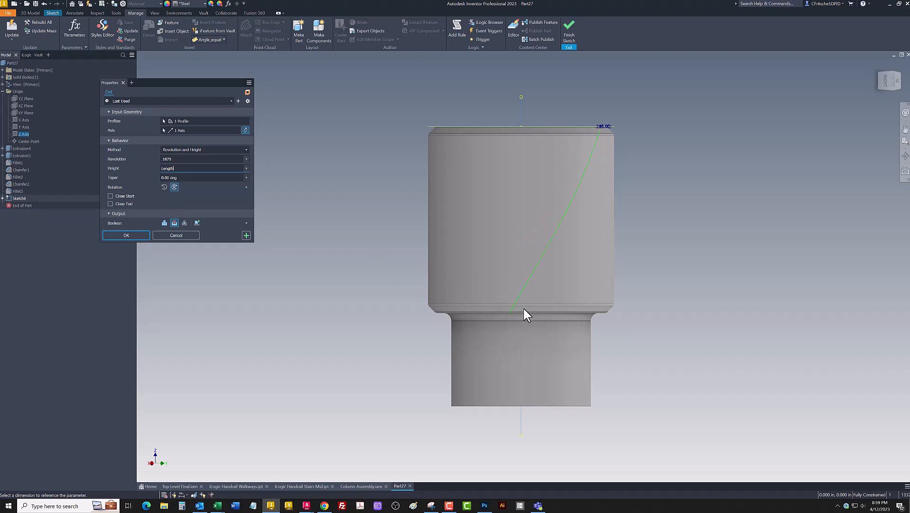
mouse_move(616, 310)
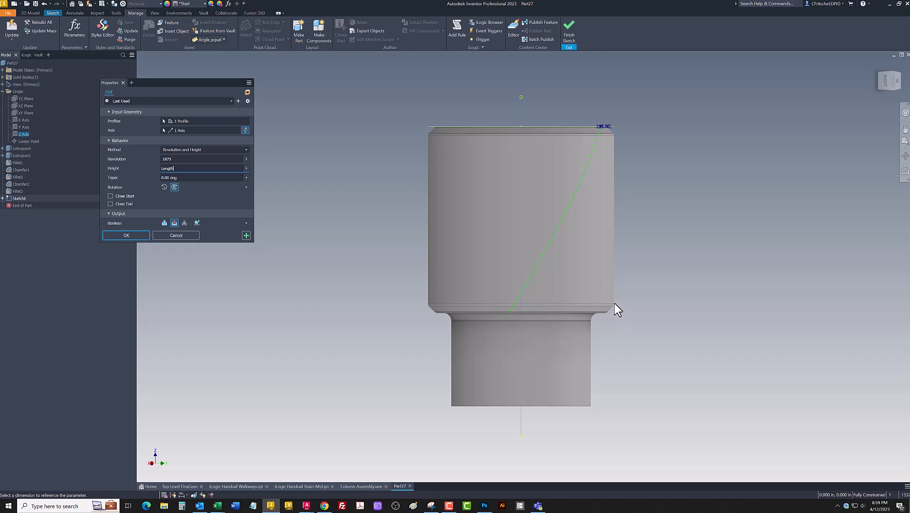
mouse_move(280, 258)
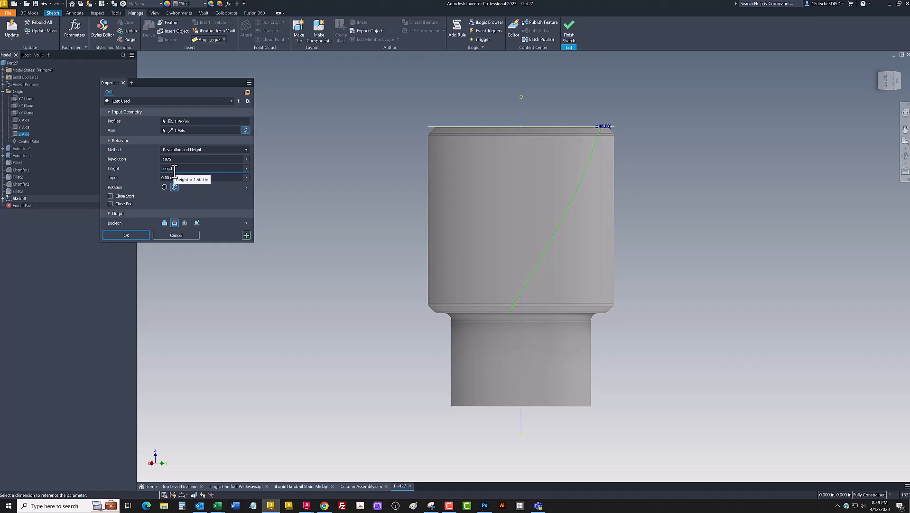
mouse_move(190, 222)
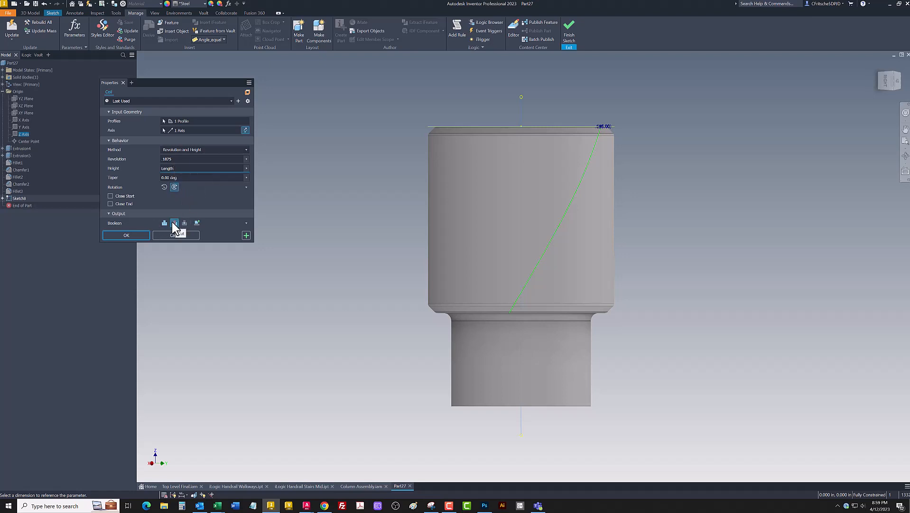
click(125, 234)
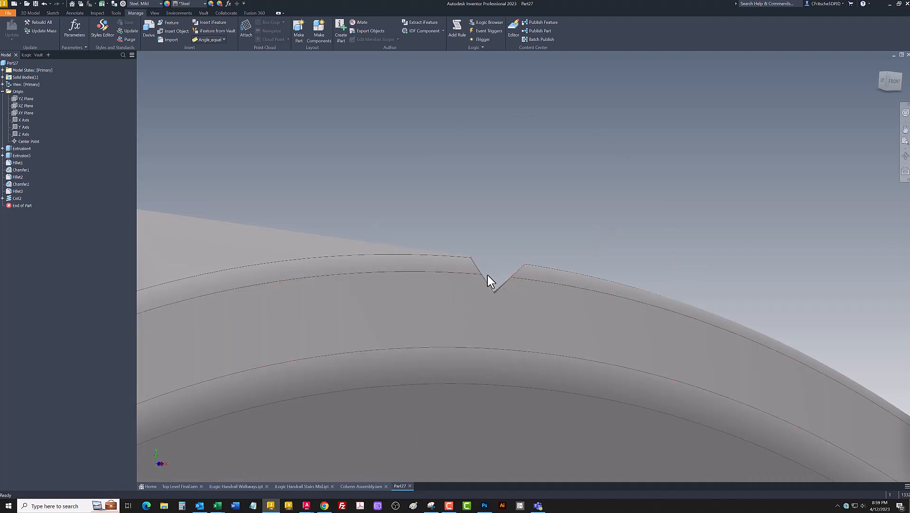
Zoom out and orbit to inspect the helical groove cut along the cylinder.
drag(491, 282, 472, 259)
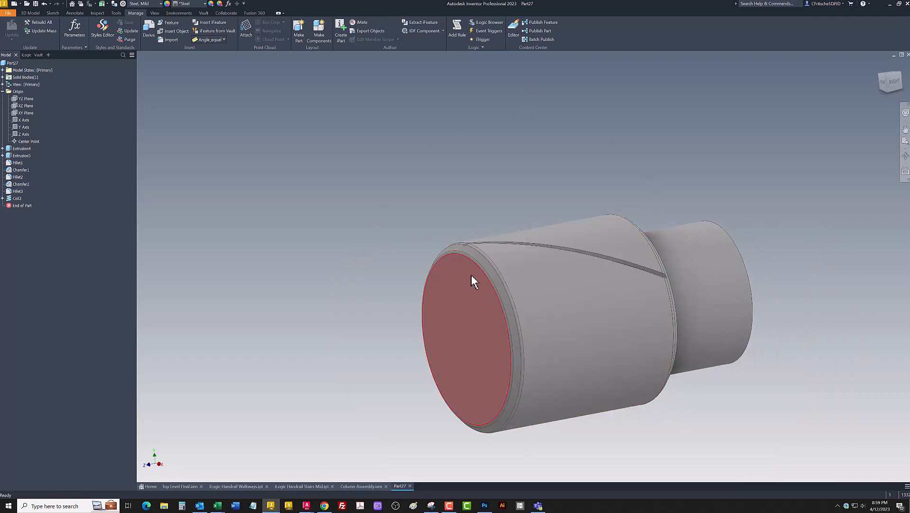
drag(473, 280, 581, 295)
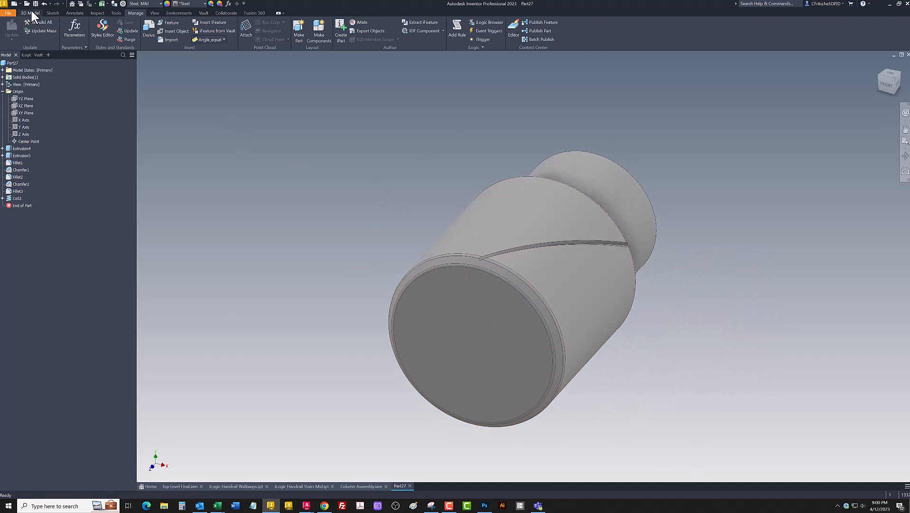
Mirror Coil2 about the YZ Plane to form a crossing groove, then begin a circular pattern.
click(404, 22)
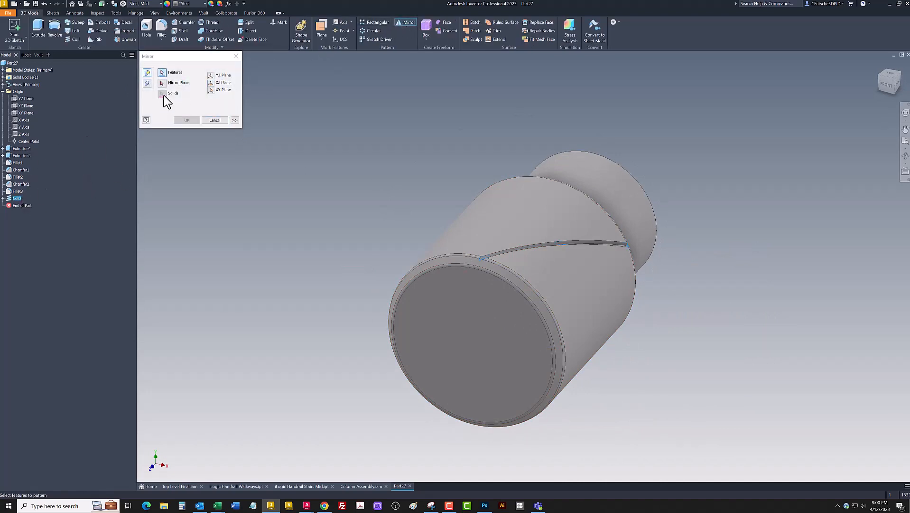
click(23, 97)
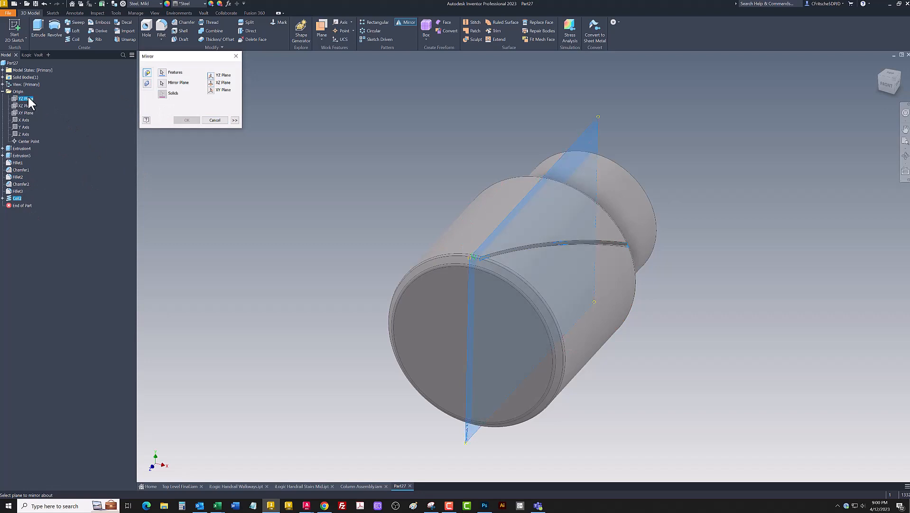
click(186, 119)
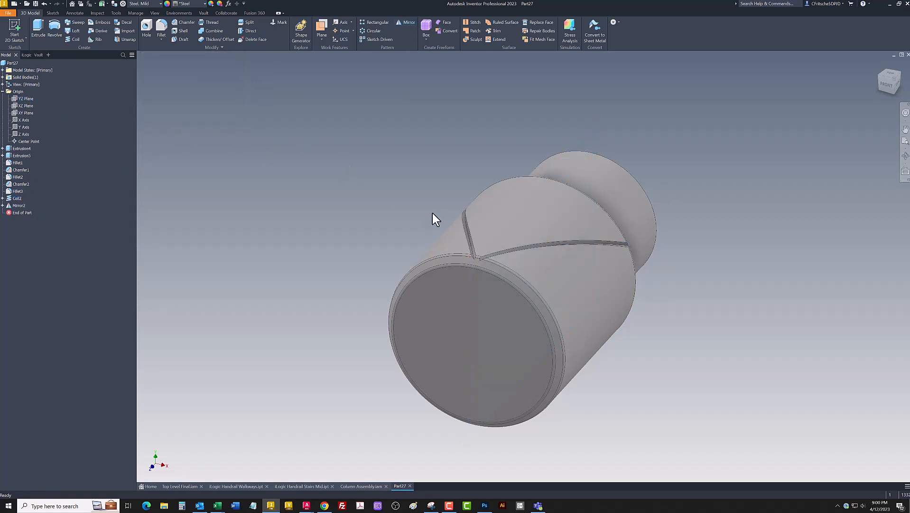
click(372, 31)
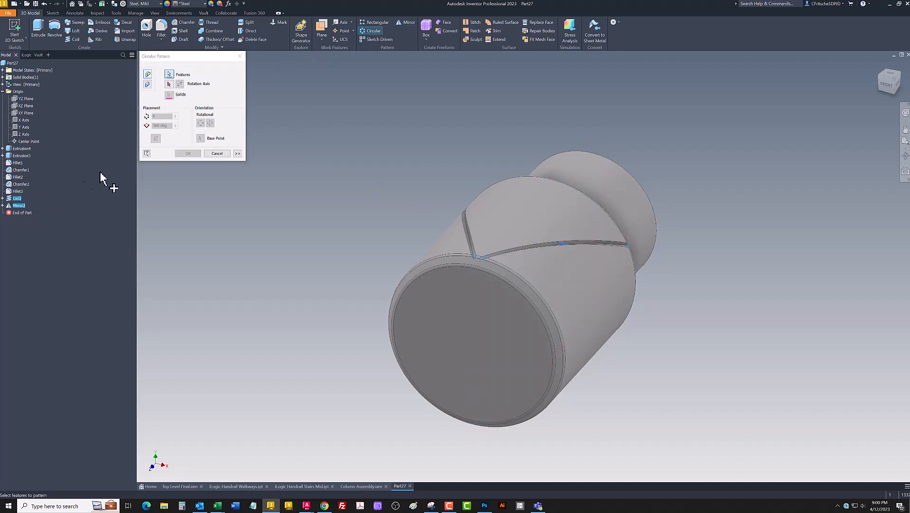
Pattern the crossing grooves around the cylinder into a full diamond knurl and orbit to view it.
click(168, 83)
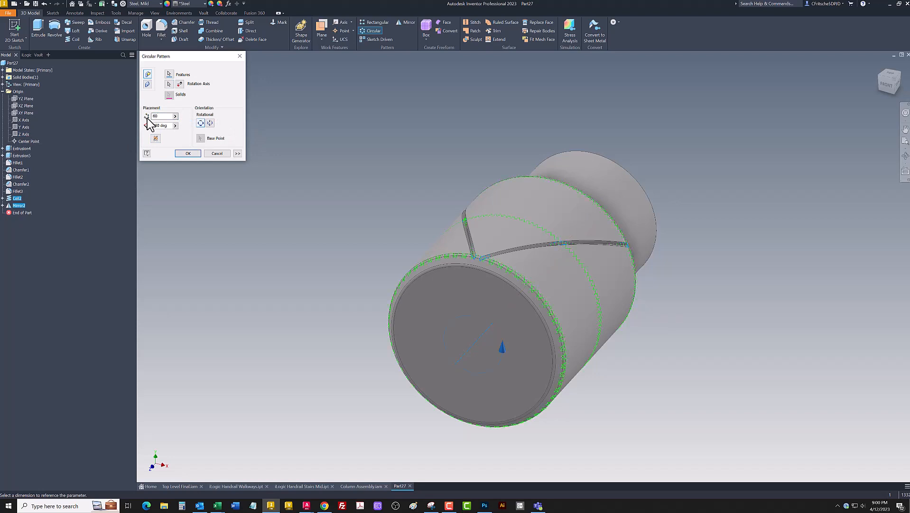
click(188, 153)
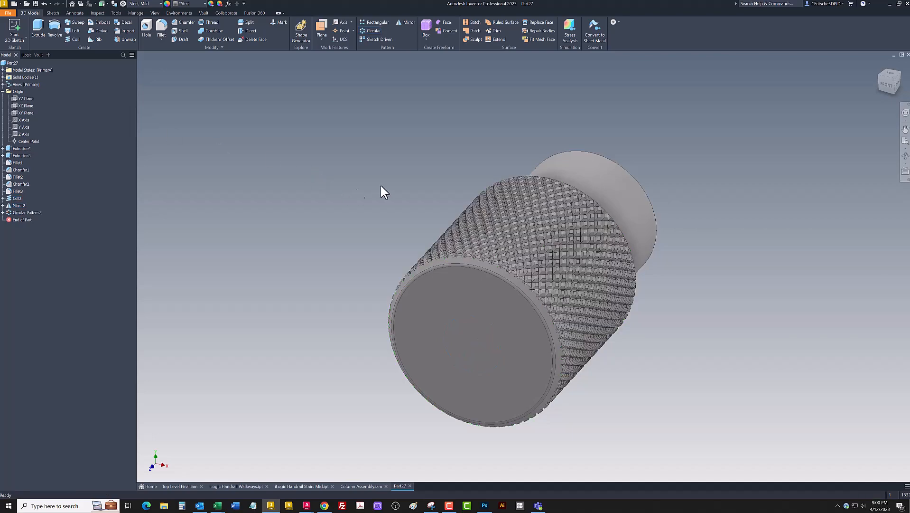
drag(384, 192, 522, 276)
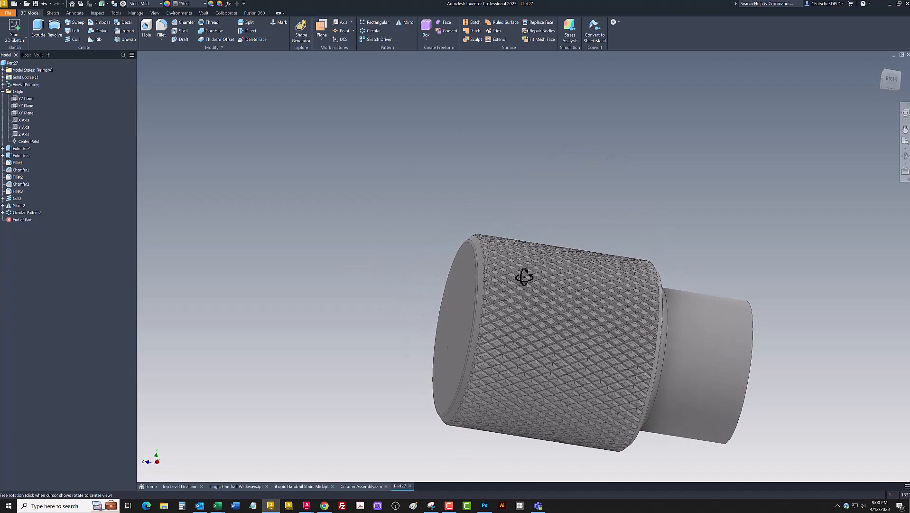
drag(522, 275, 545, 301)
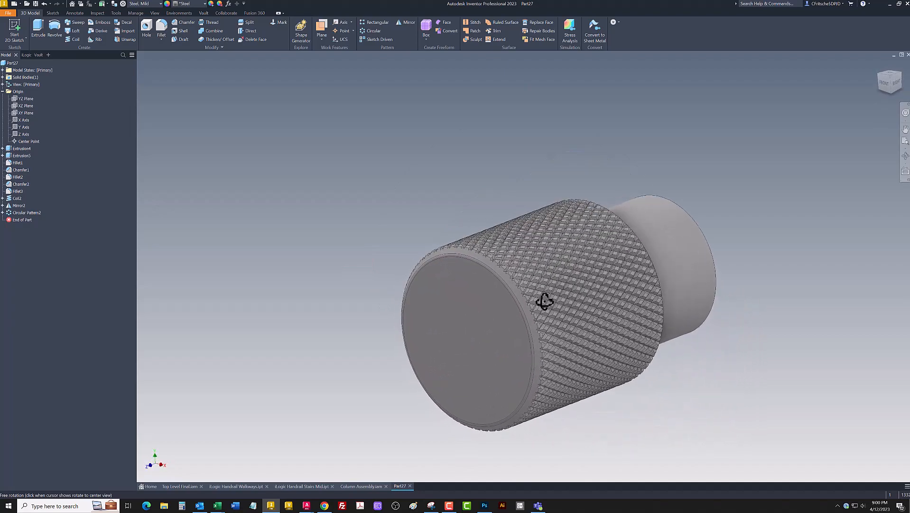
drag(545, 301, 531, 289)
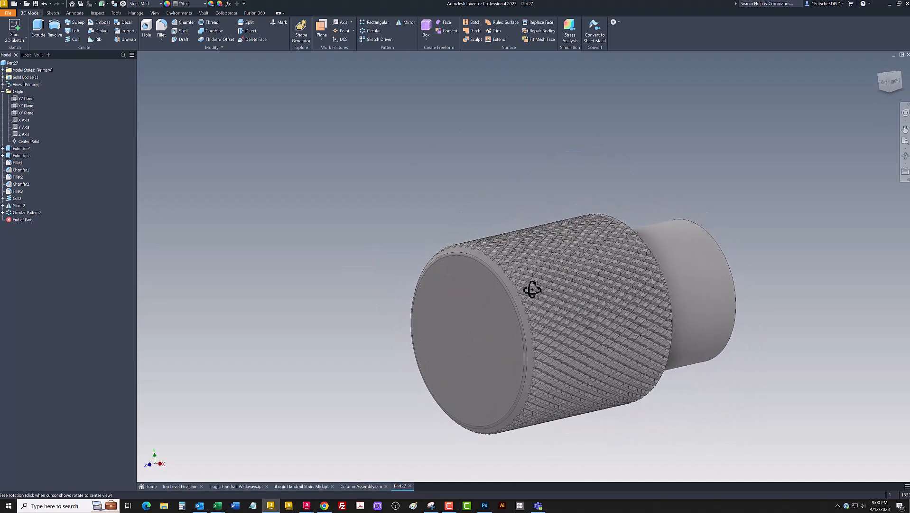
drag(533, 289, 529, 276)
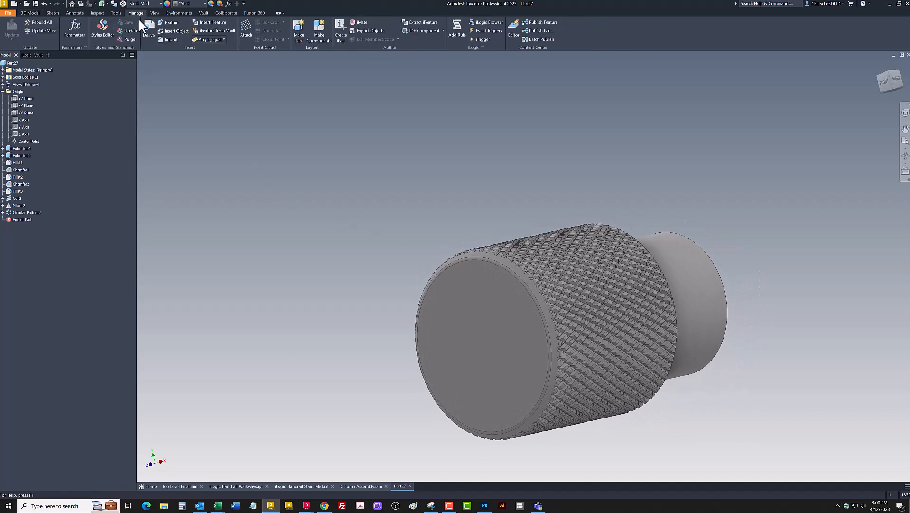
Rename d49 to NoOfKnurls and d43 to KnurlCutAngle, flag them as key, and close the table.
click(72, 29)
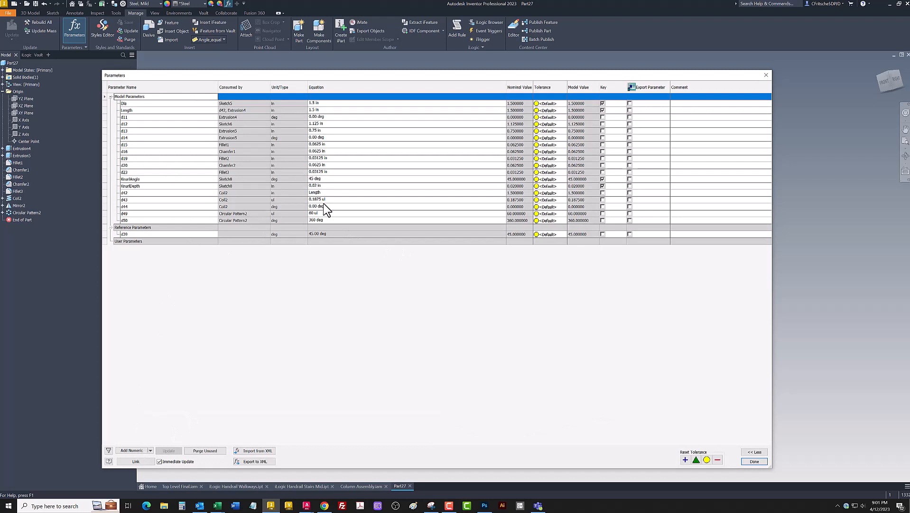
mouse_move(256, 215)
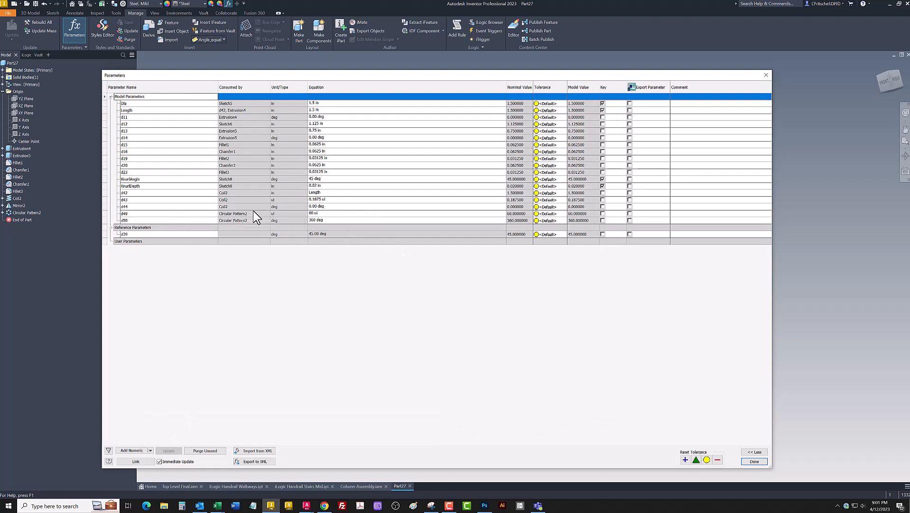
mouse_move(316, 222)
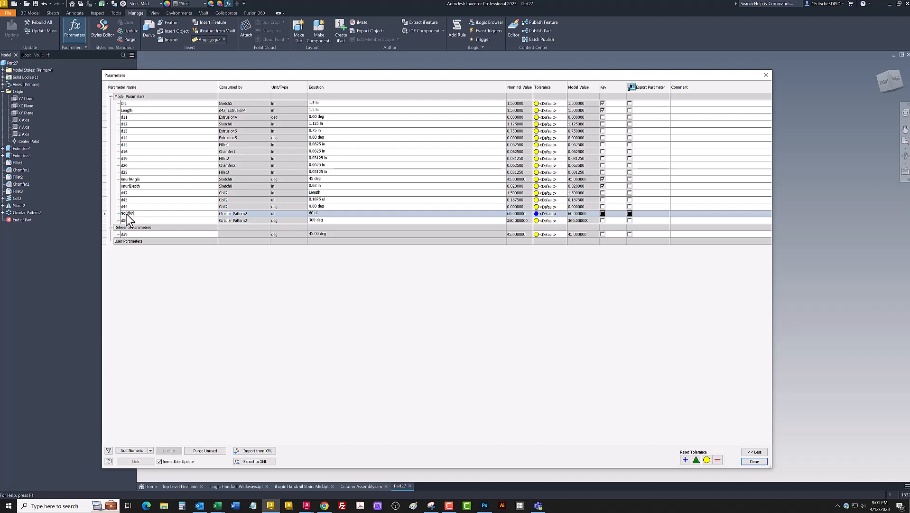
double_click(128, 213)
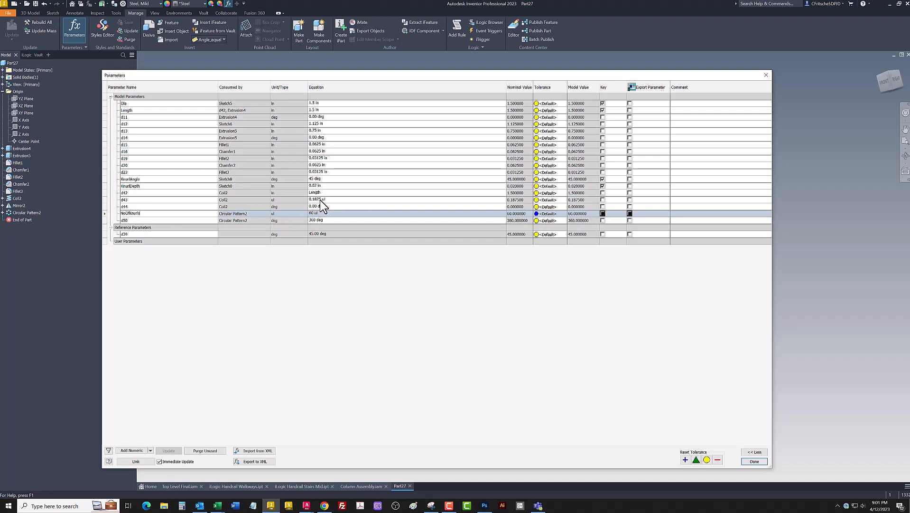
mouse_move(133, 205)
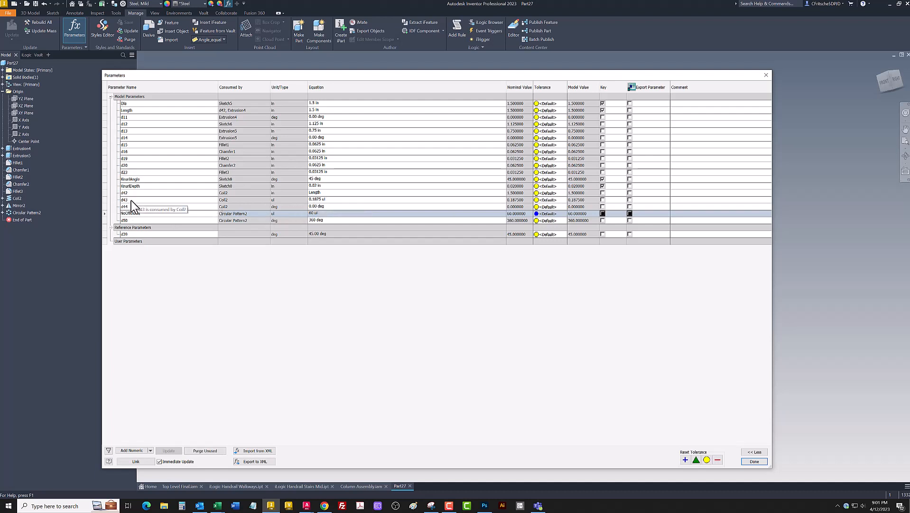
click(124, 200)
text(KnurlLockAngle)
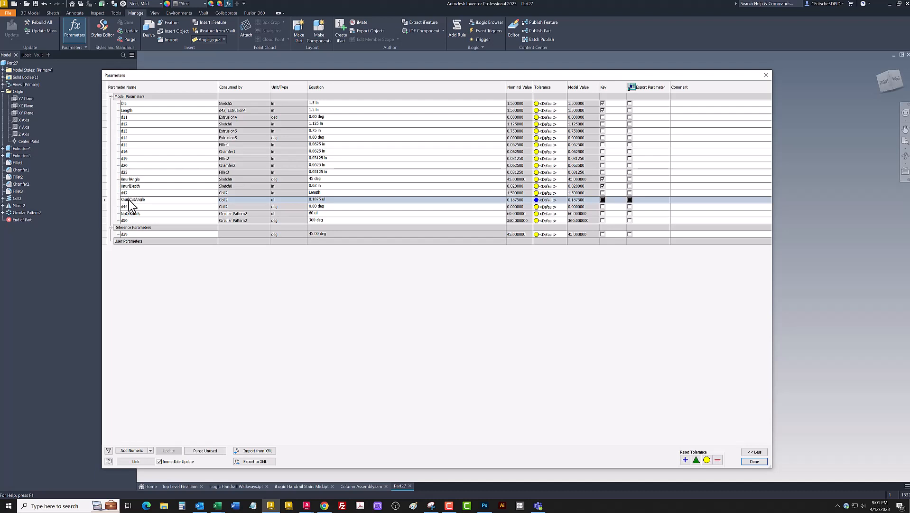
mouse_move(280, 232)
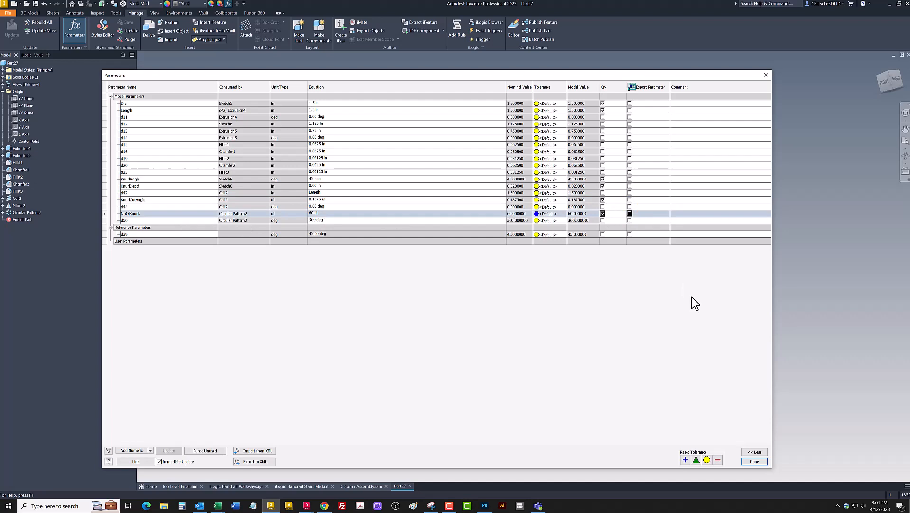
click(754, 460)
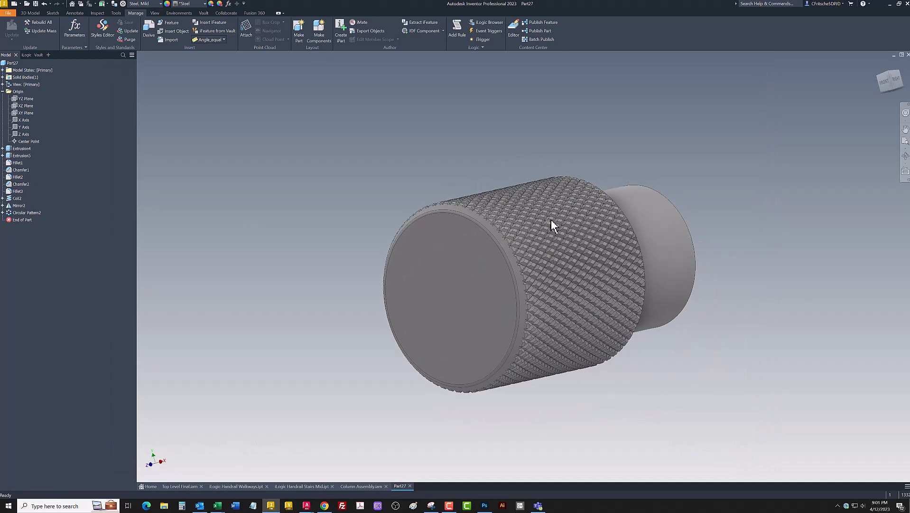
Reopen the parameter table to verify the renamed parameters, narrow the window, and close it.
click(73, 30)
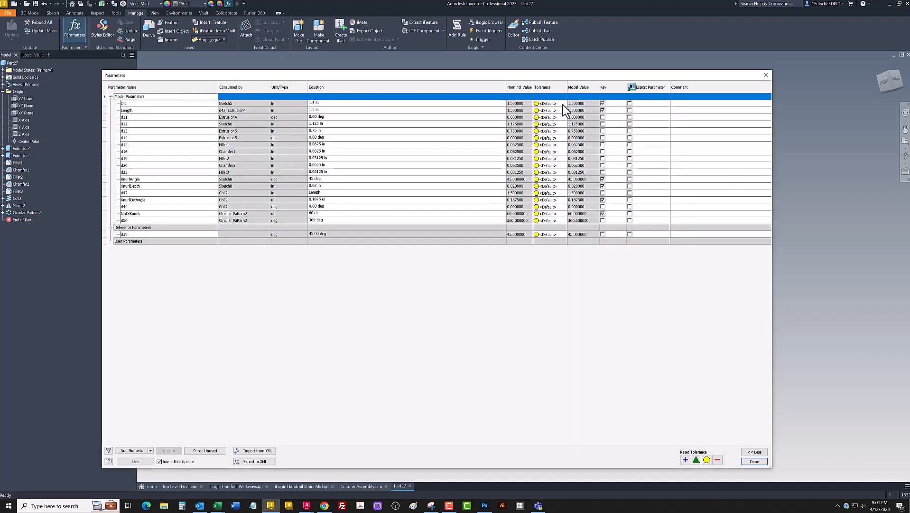
mouse_move(771, 138)
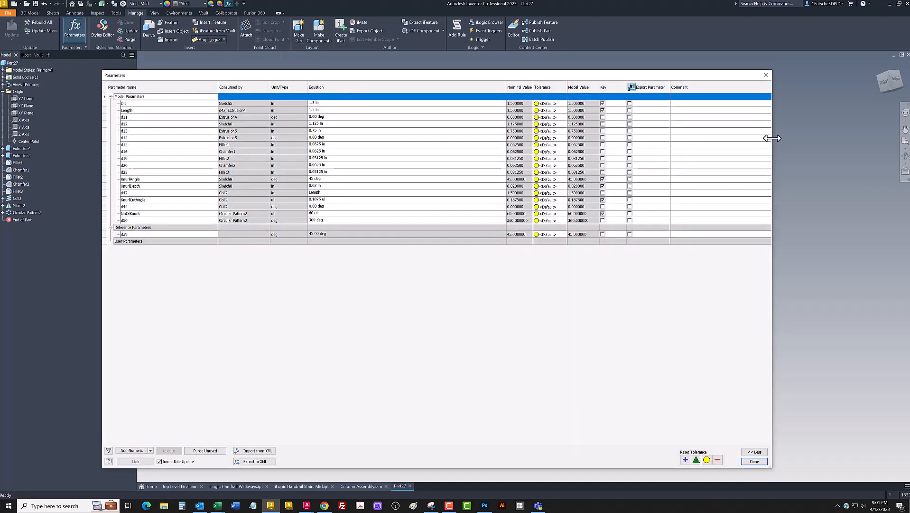
drag(766, 138, 529, 138)
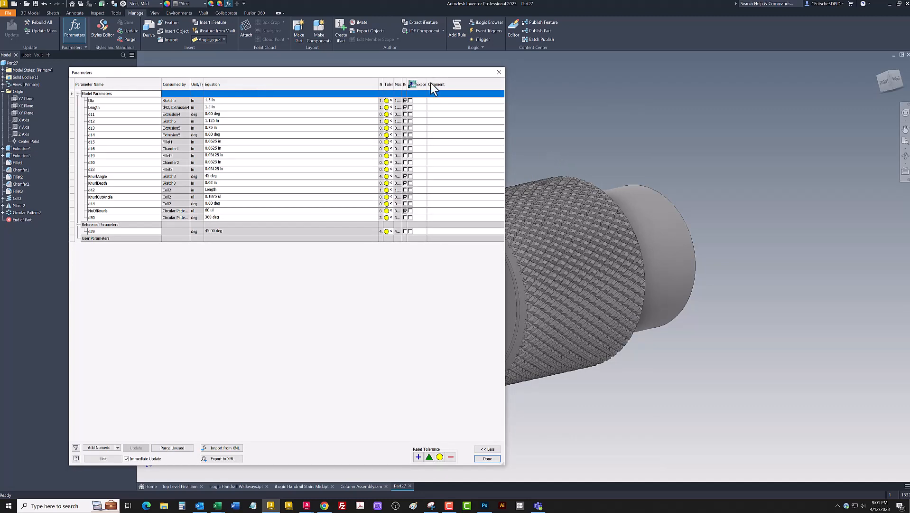
click(488, 459)
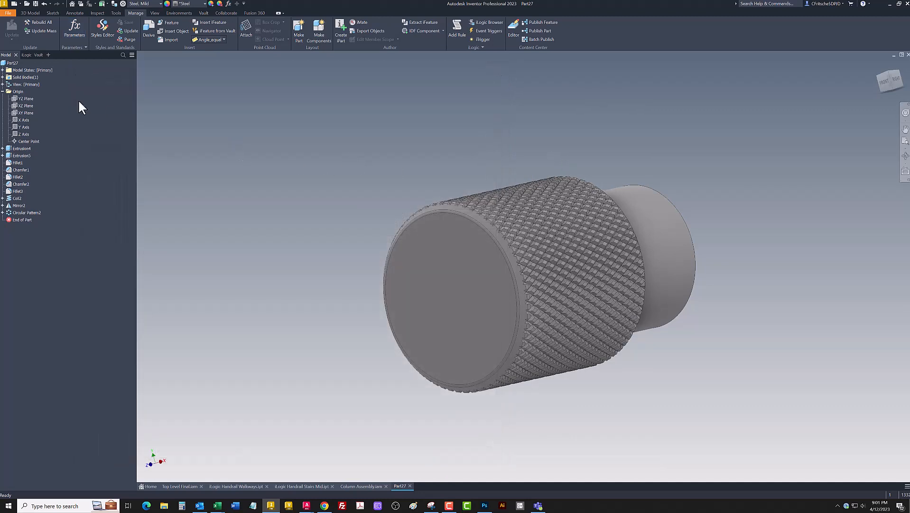
Switch the browser to the iLogic Forms panel, ready to add a new form.
click(27, 55)
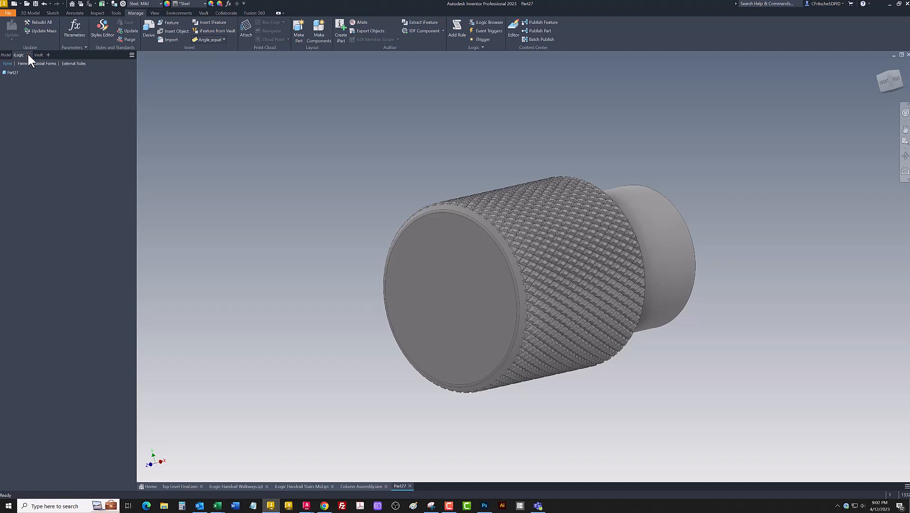
click(7, 55)
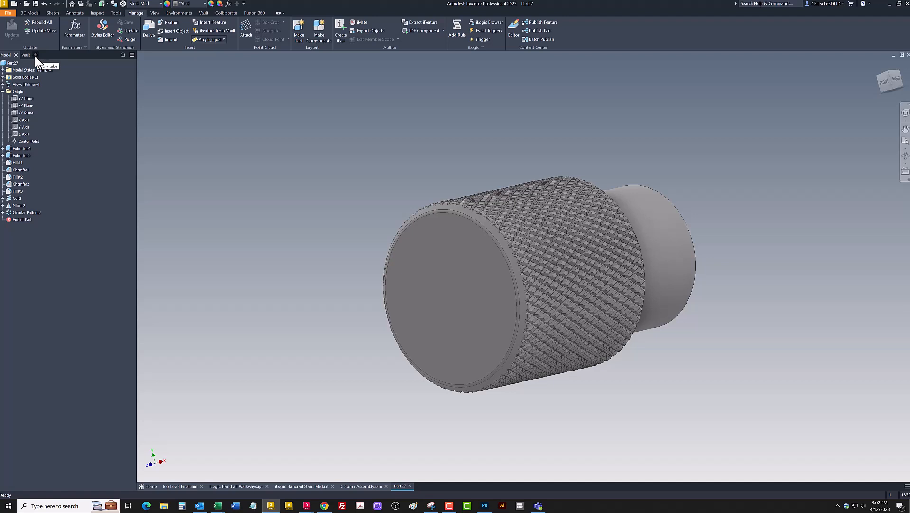
click(30, 57)
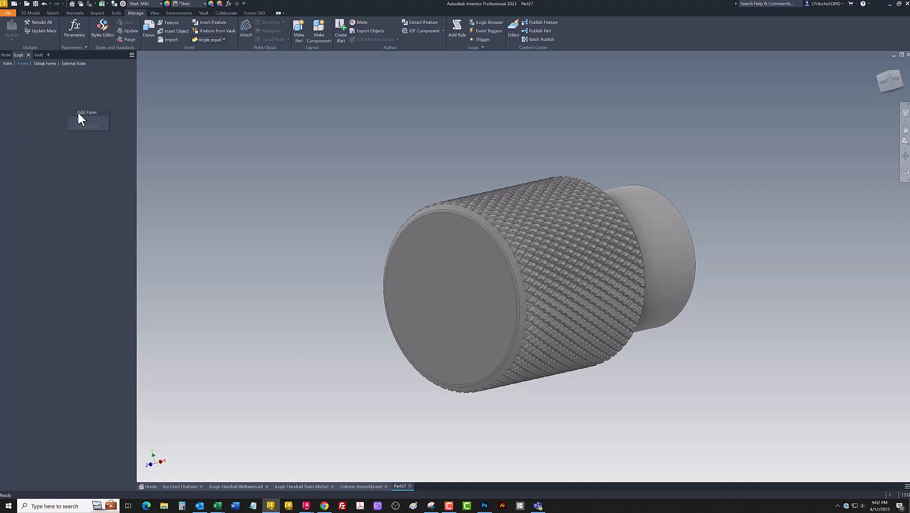
Create a new iLogic form, Form 1, listing the key parameters in Form Editor.
click(87, 112)
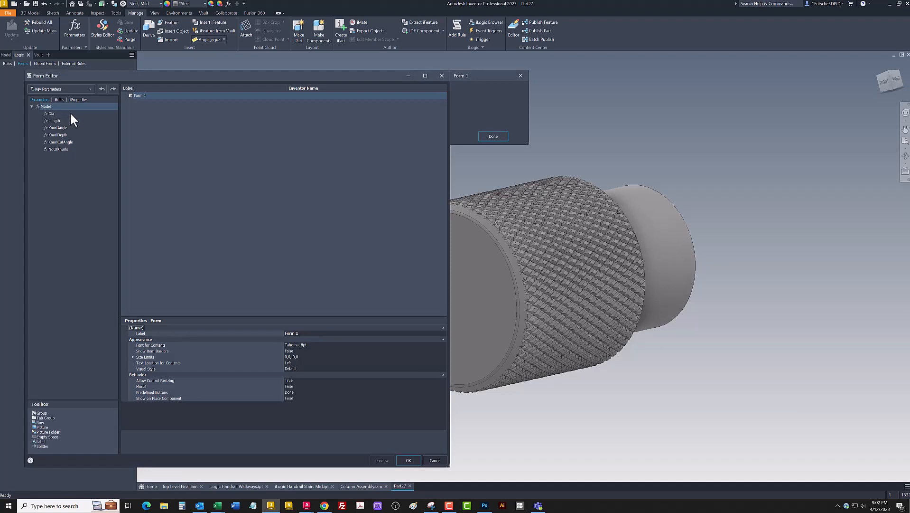
mouse_move(65, 123)
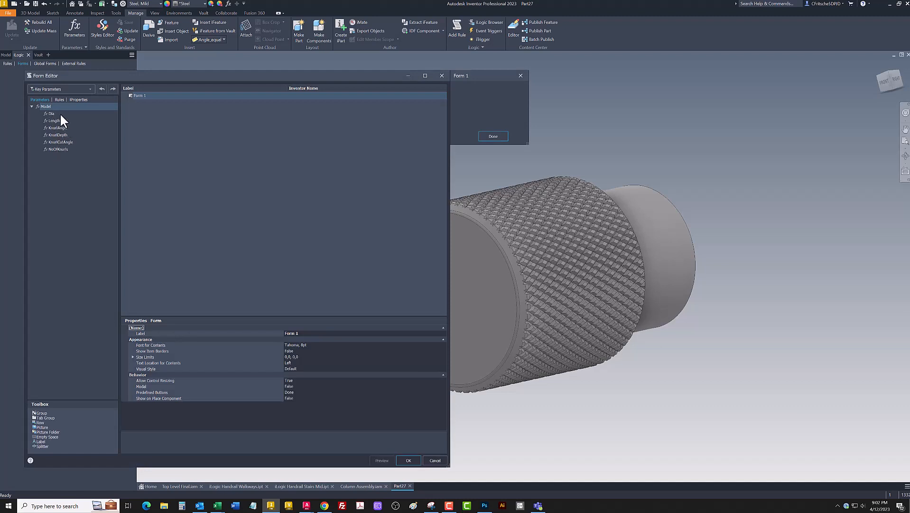
mouse_move(66, 125)
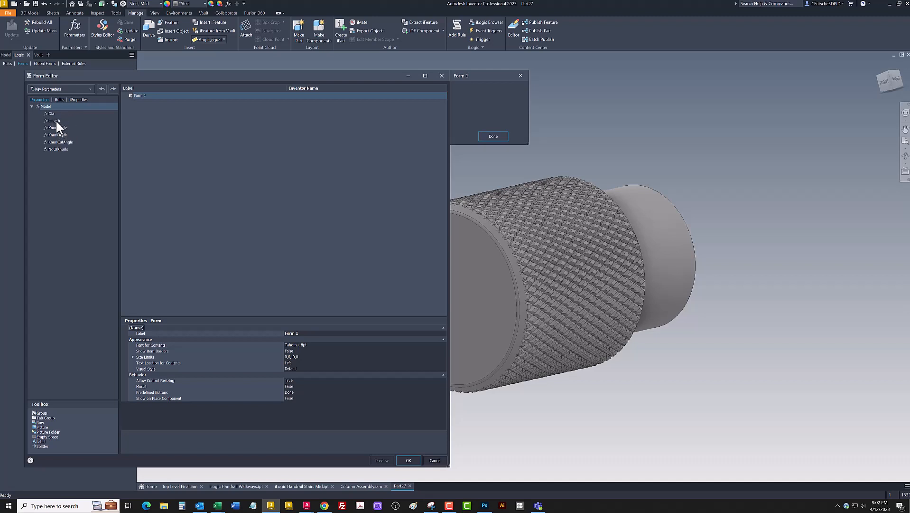
mouse_move(71, 134)
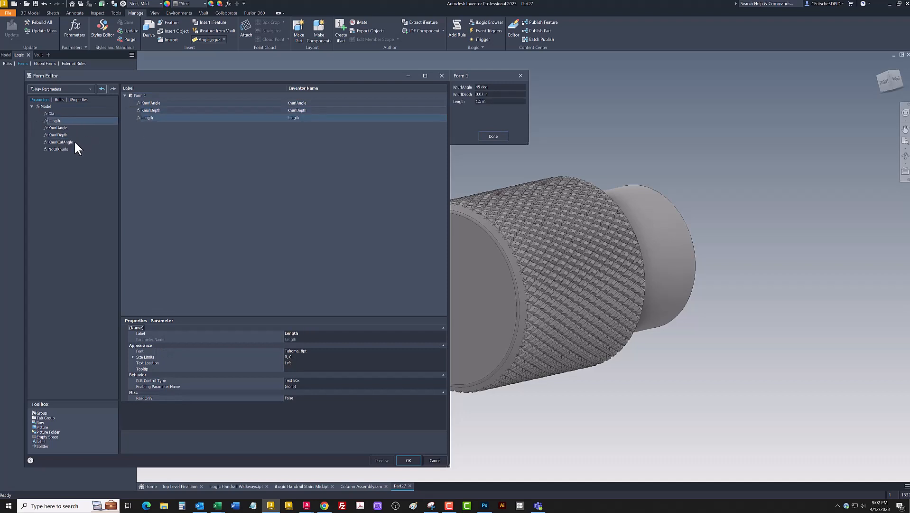
mouse_move(42, 441)
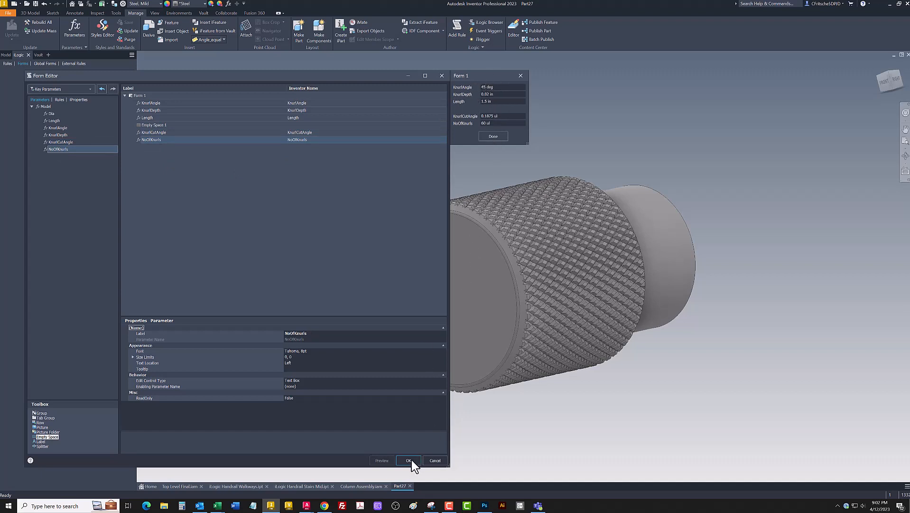
Save Form 1, inspect the knurled rim, and set KnurlAngle to 45 deg.
click(408, 459)
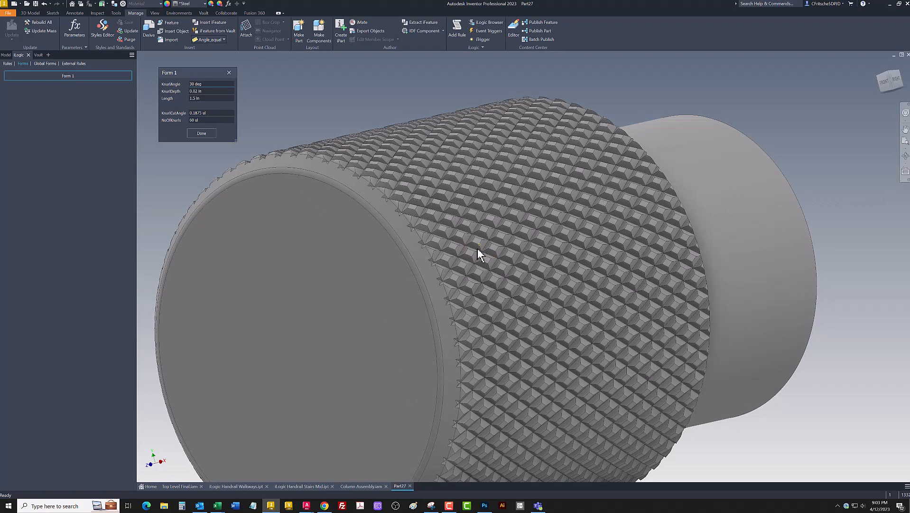
drag(480, 256, 511, 274)
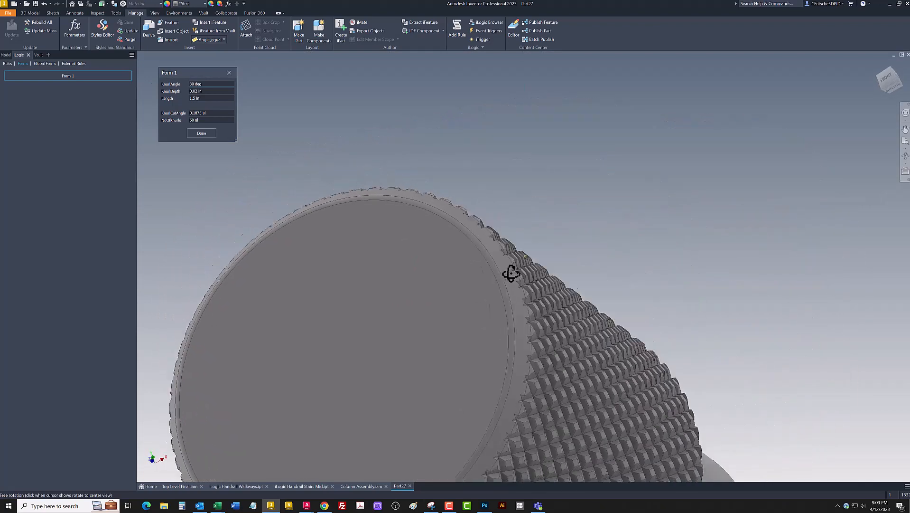
drag(512, 273, 537, 284)
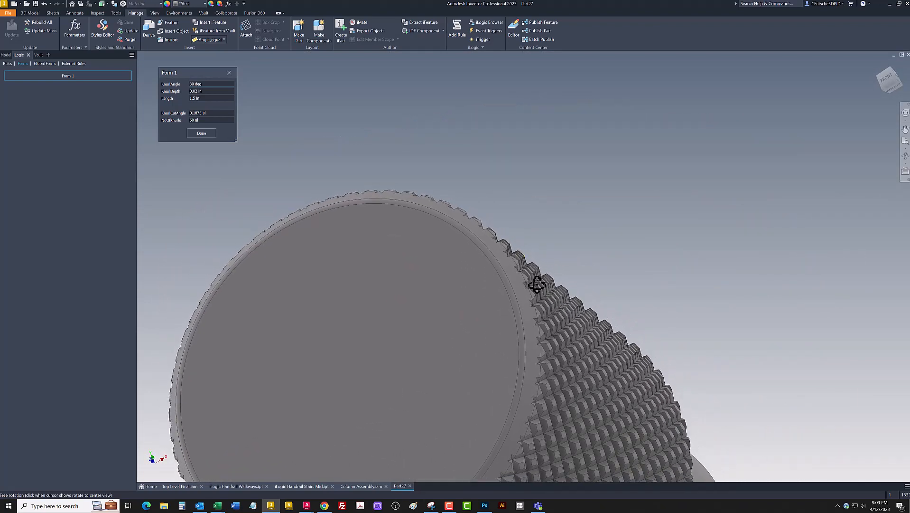
drag(537, 284, 524, 318)
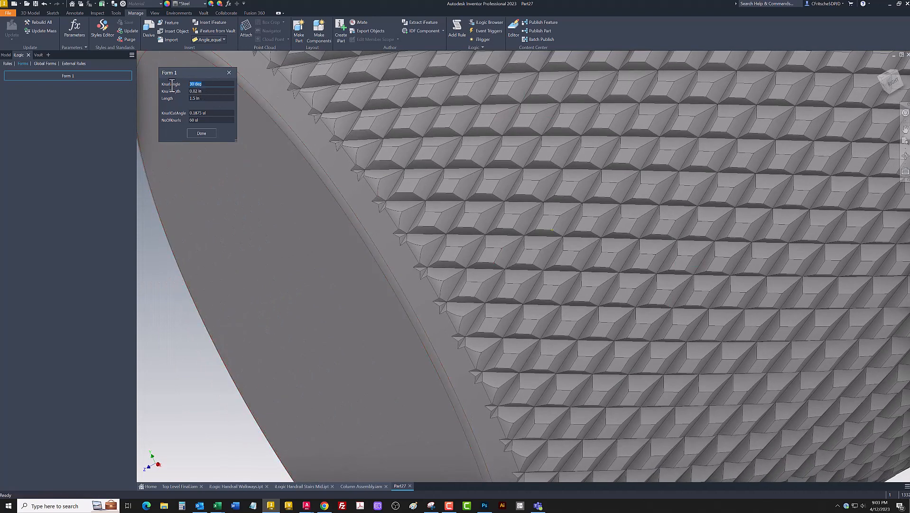
text(45)
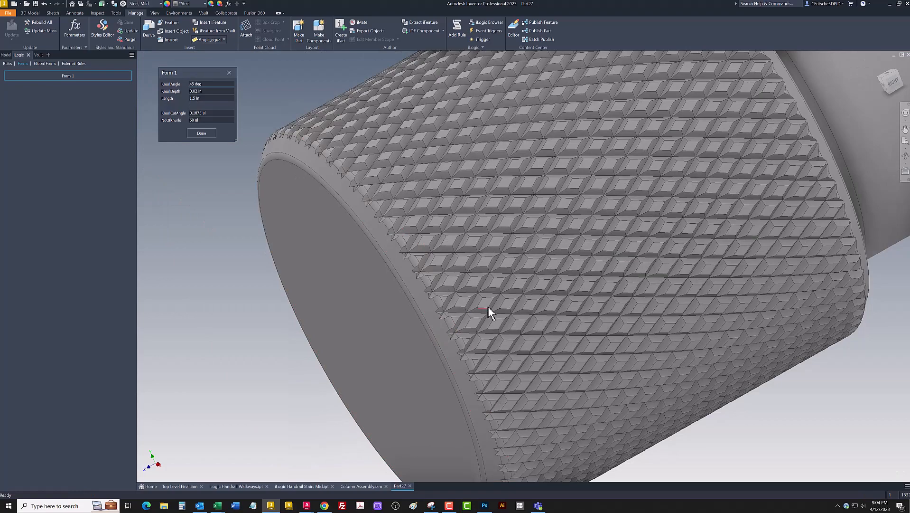
Set KnurlDepth to 0.0075 in in Form 1 for a shallower diamond knurl.
drag(491, 311, 549, 256)
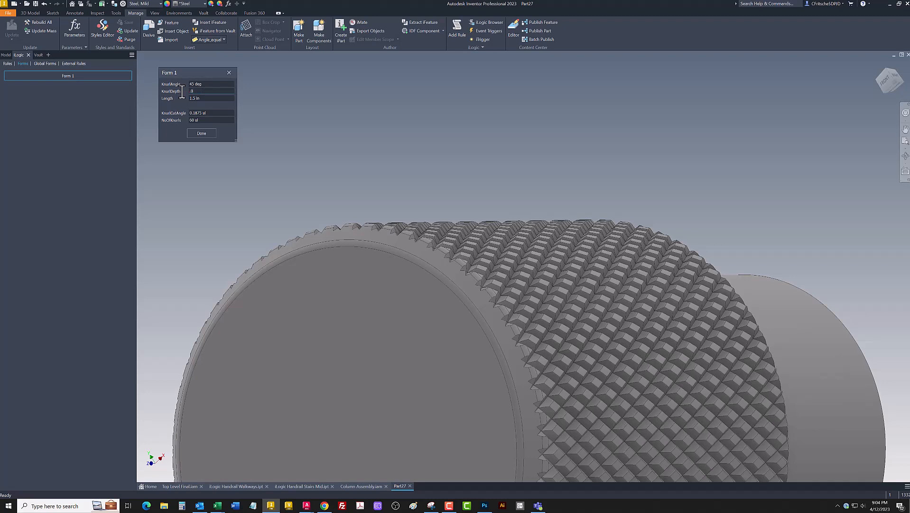
text(.0075)
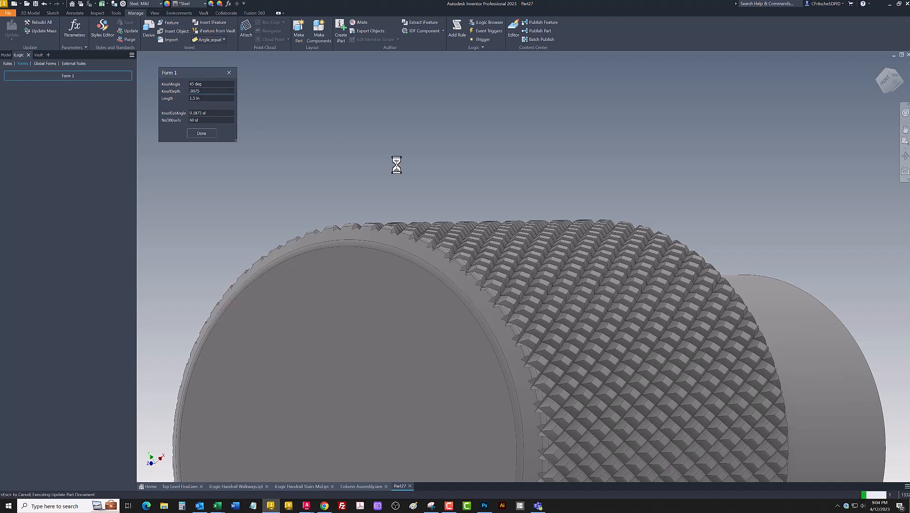
mouse_move(480, 260)
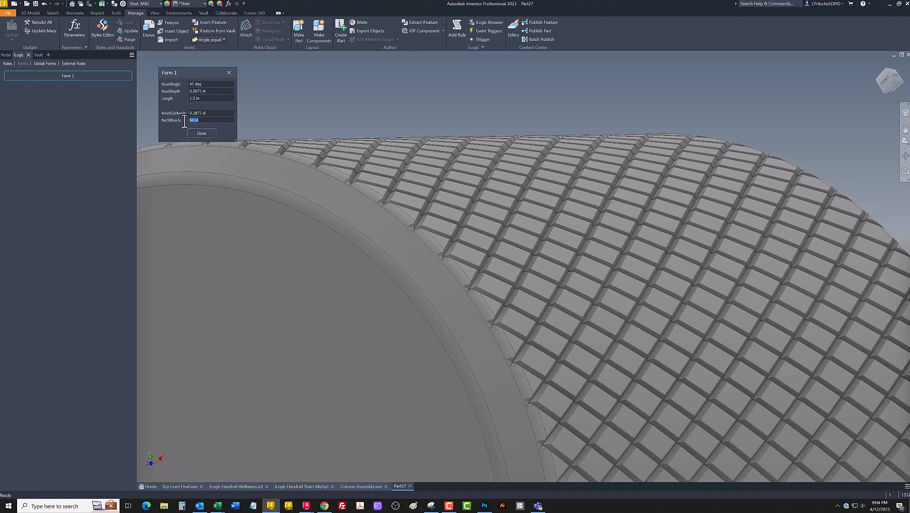
Set NoOfKnurls to 120 in Form 1, giving a finer, denser diamond knurl.
text(120)
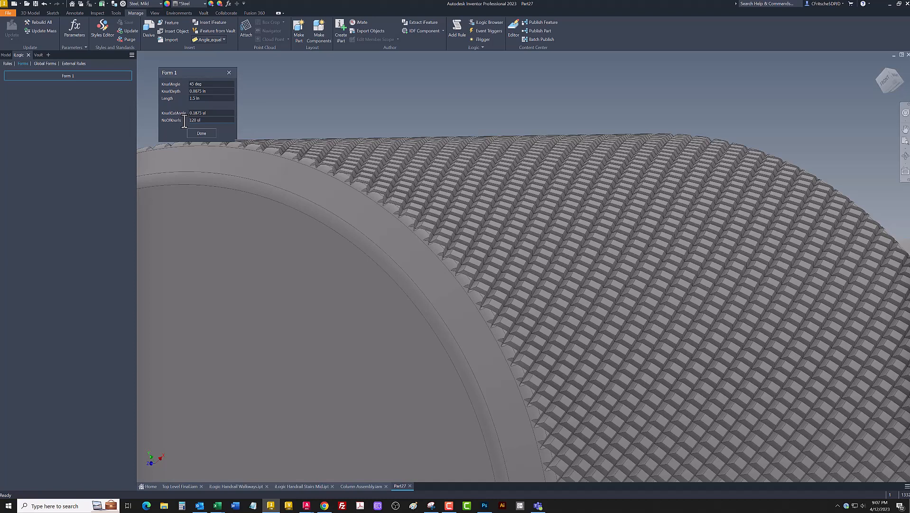
mouse_move(185, 126)
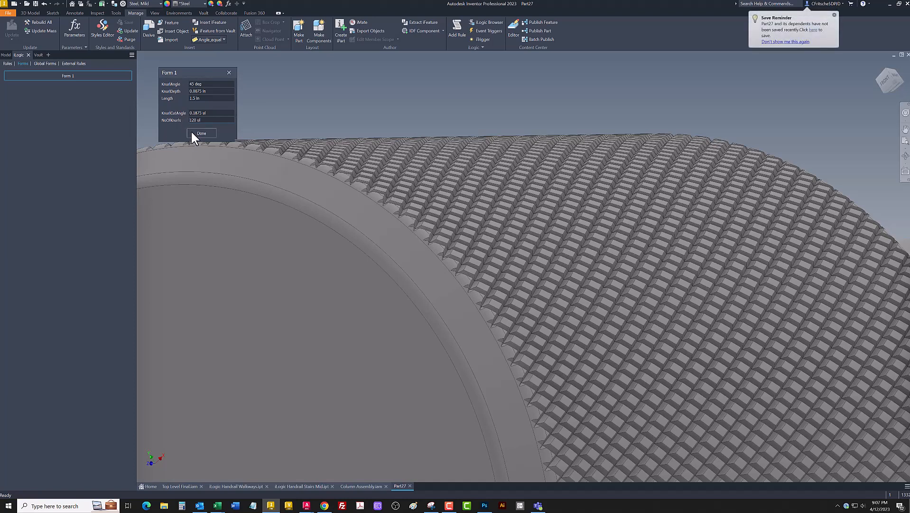
Close Form 1 with Done and reposition the view to see the whole knurled part and shank.
click(202, 133)
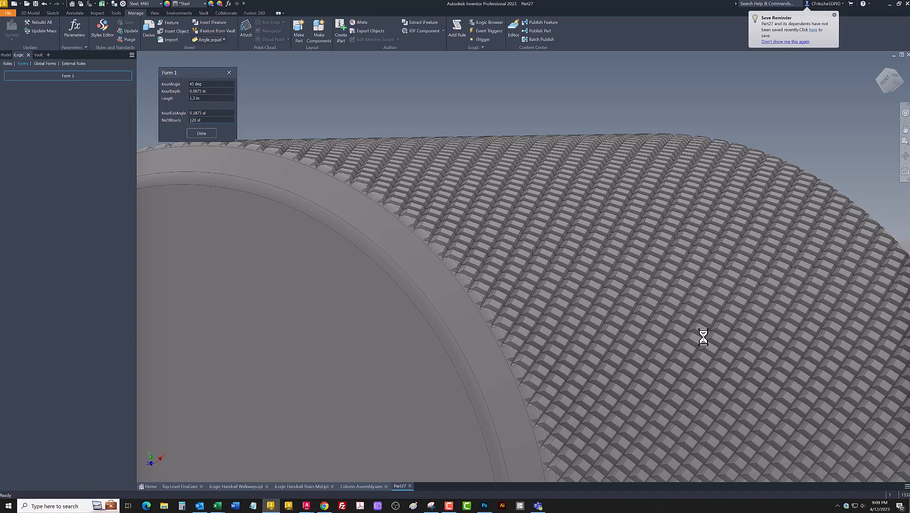
click(201, 132)
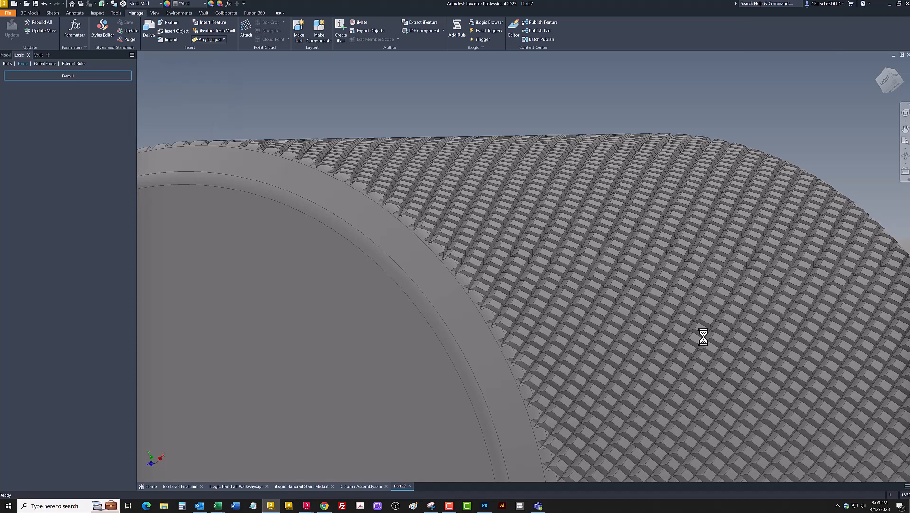
mouse_move(486, 121)
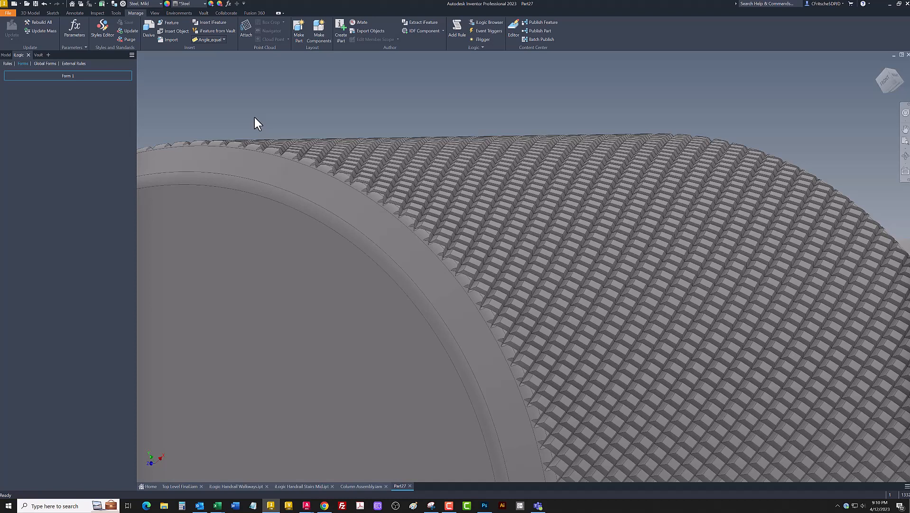
mouse_move(263, 127)
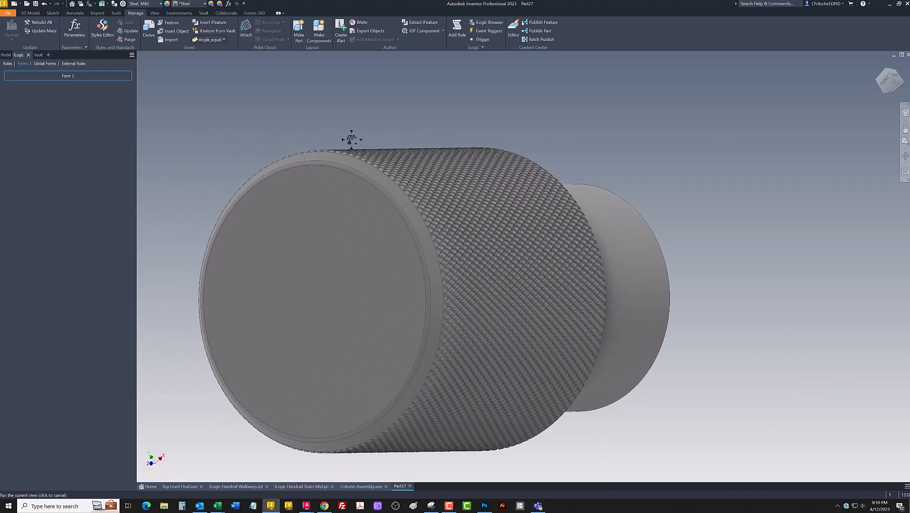
drag(352, 140, 492, 198)
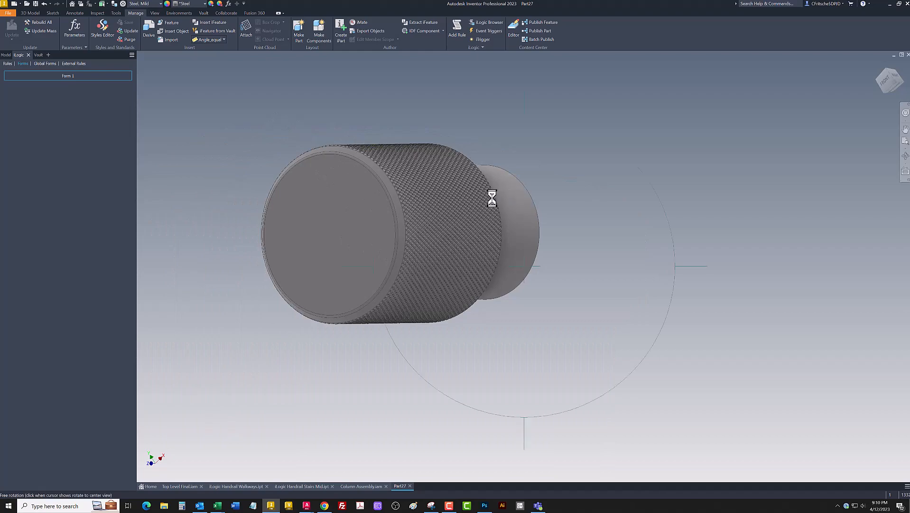
drag(490, 198, 554, 207)
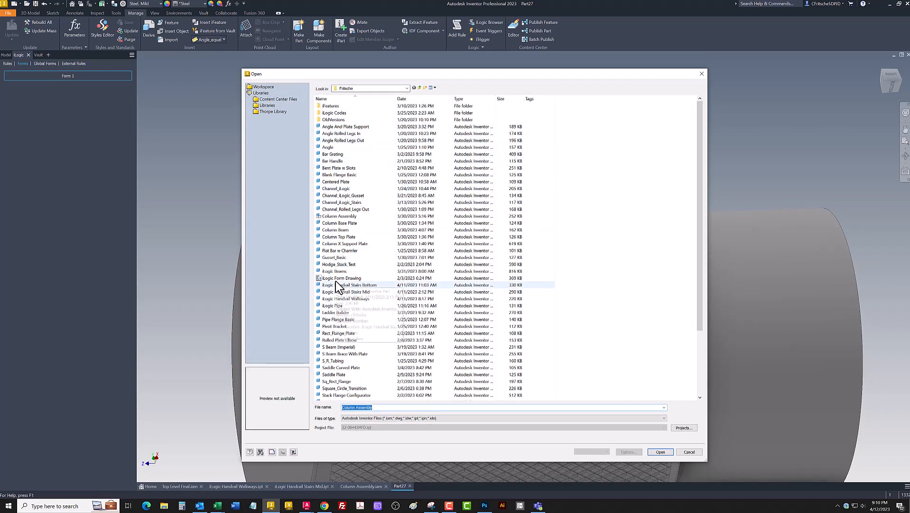
mouse_move(327, 282)
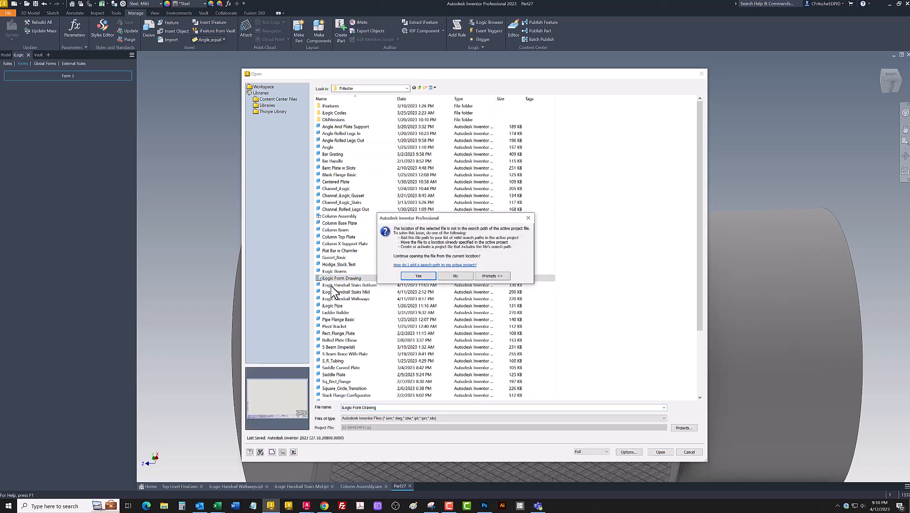
Browse the Open dialog to the workspace Templates > APS folder.
click(418, 275)
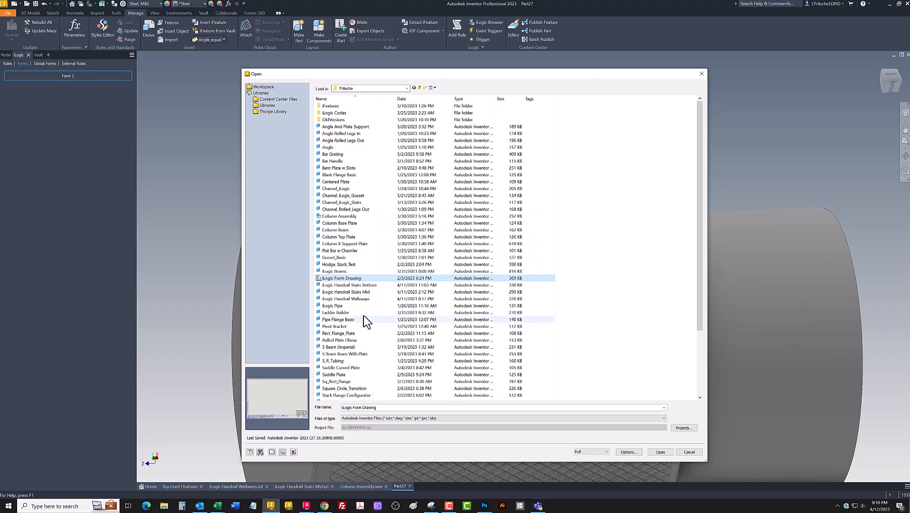
scroll(down, 3)
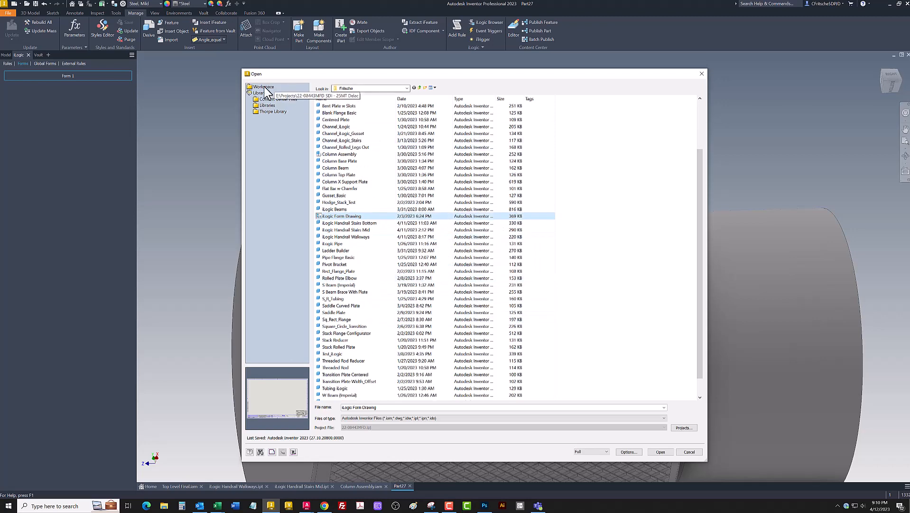
click(413, 88)
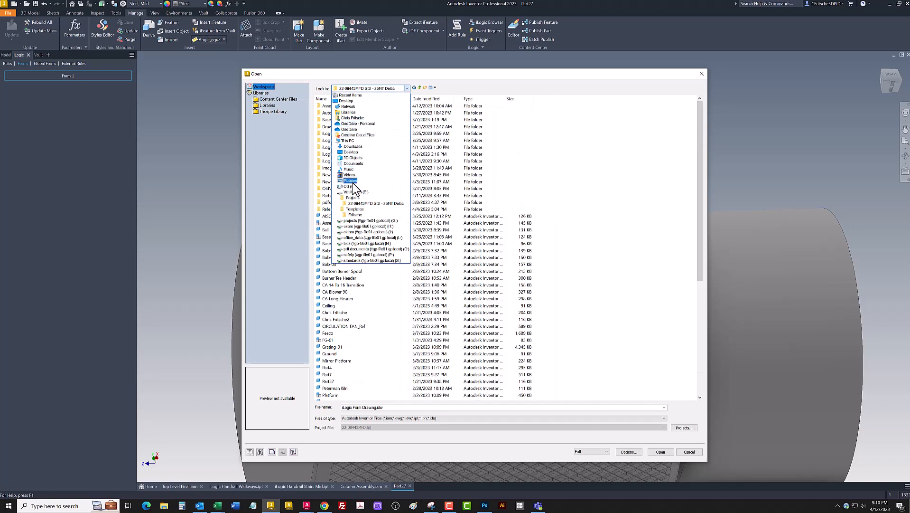
click(353, 146)
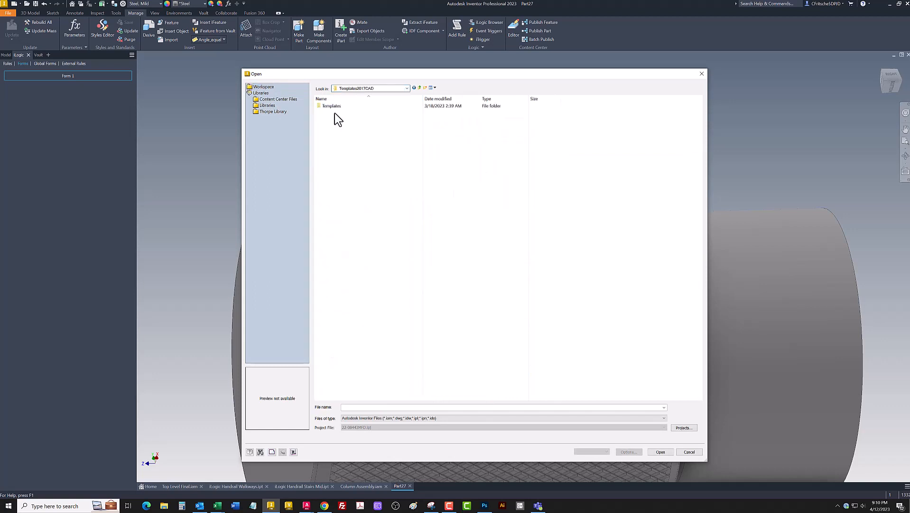
double_click(331, 105)
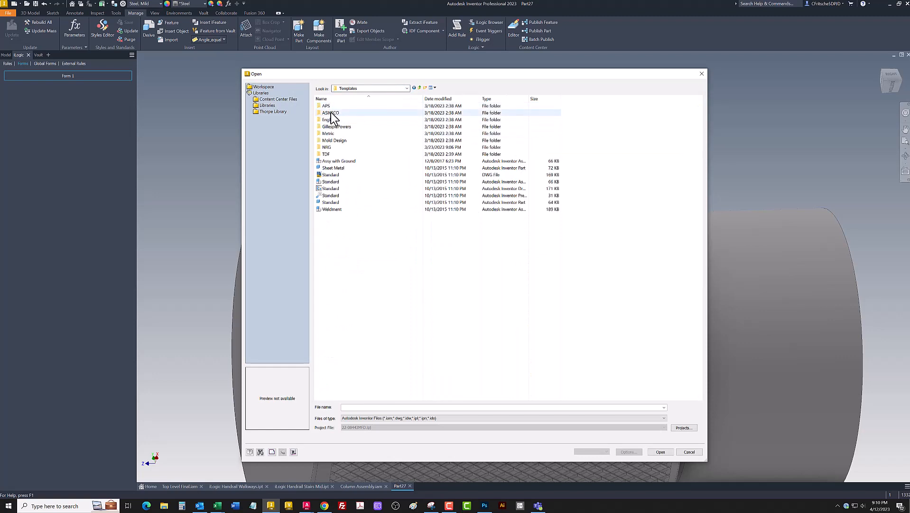
double_click(327, 112)
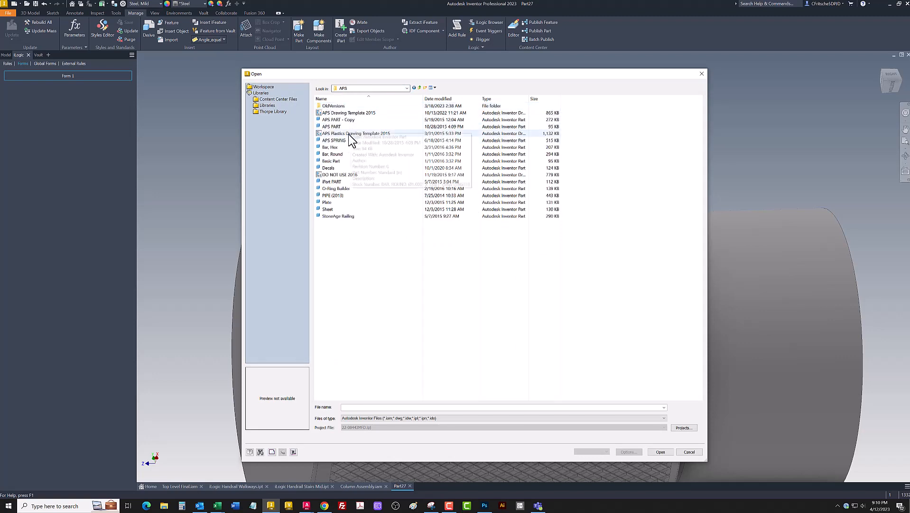
mouse_move(347, 181)
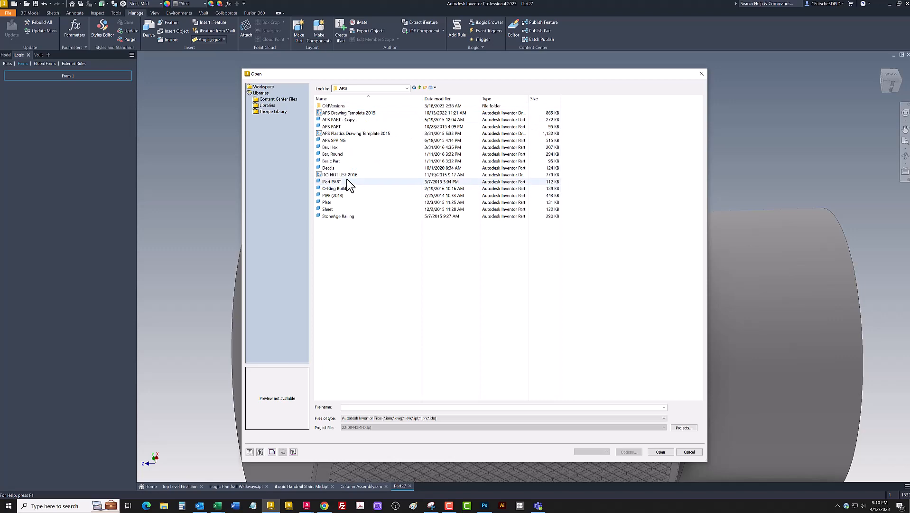
Open APS Drawing Template 2015 and confirm the search-path warning with Yes.
double_click(348, 112)
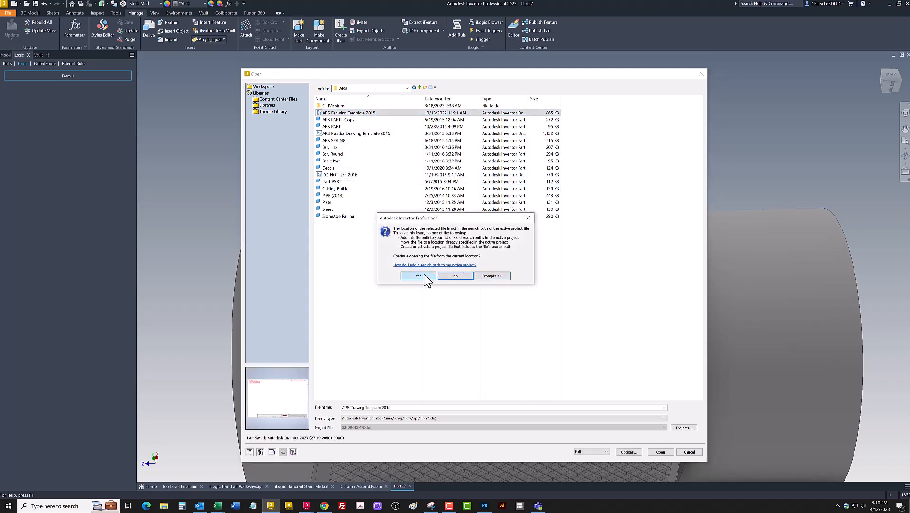
click(418, 275)
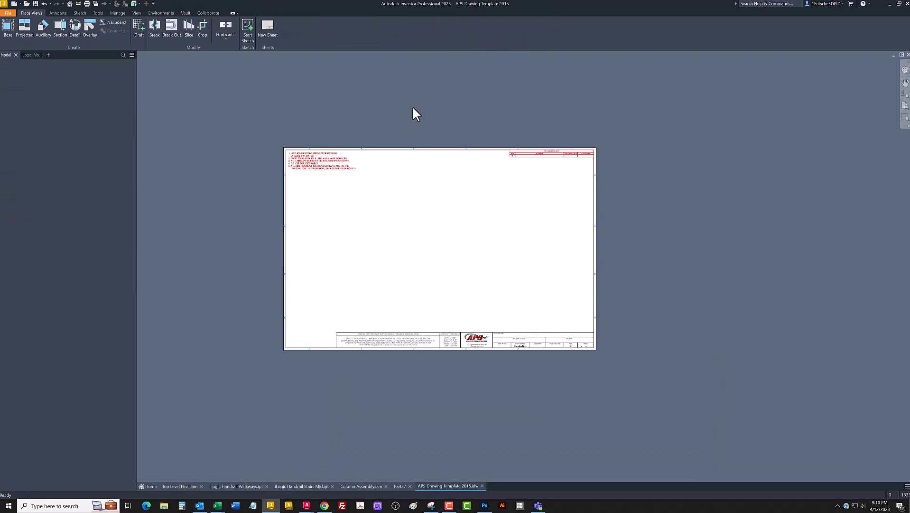
Start a Base View and save the part as Part27 when prompted.
click(7, 25)
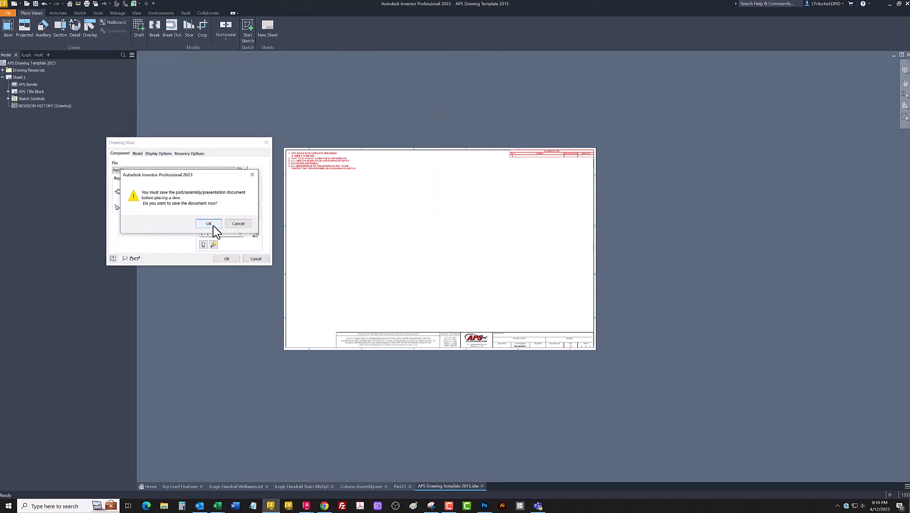
click(209, 223)
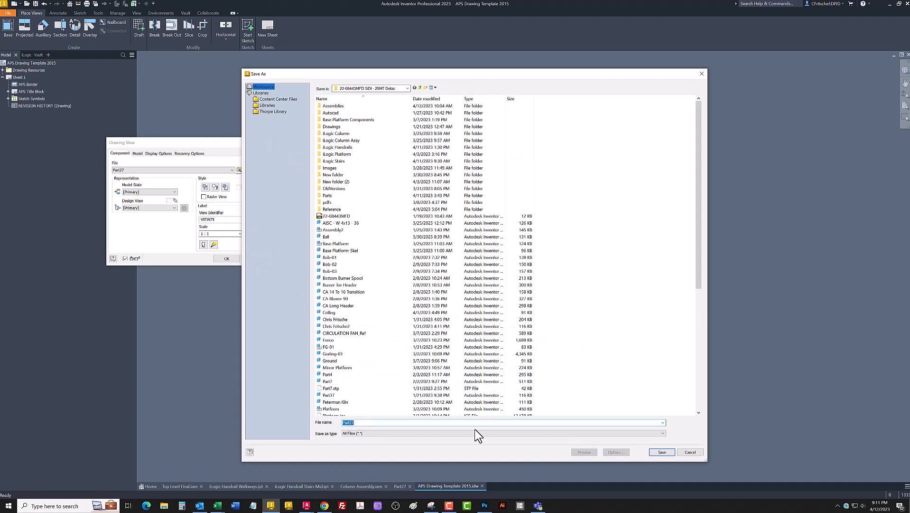
click(662, 452)
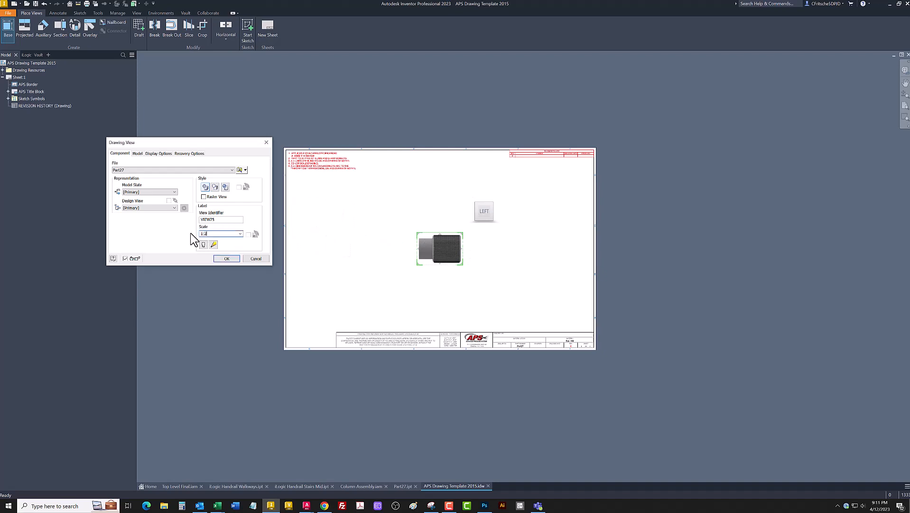
Adjust the view scale and place the left side view of the knurled cylinder on the sheet.
click(226, 258)
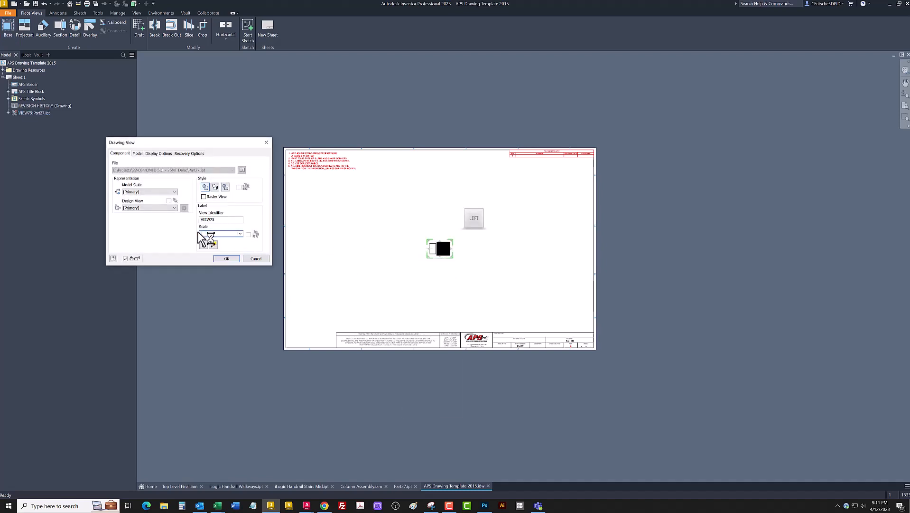
click(226, 258)
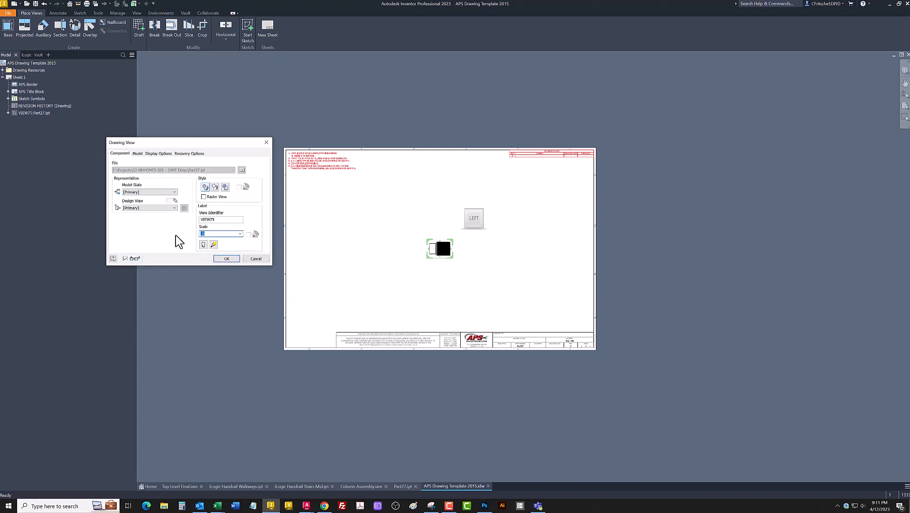
click(226, 259)
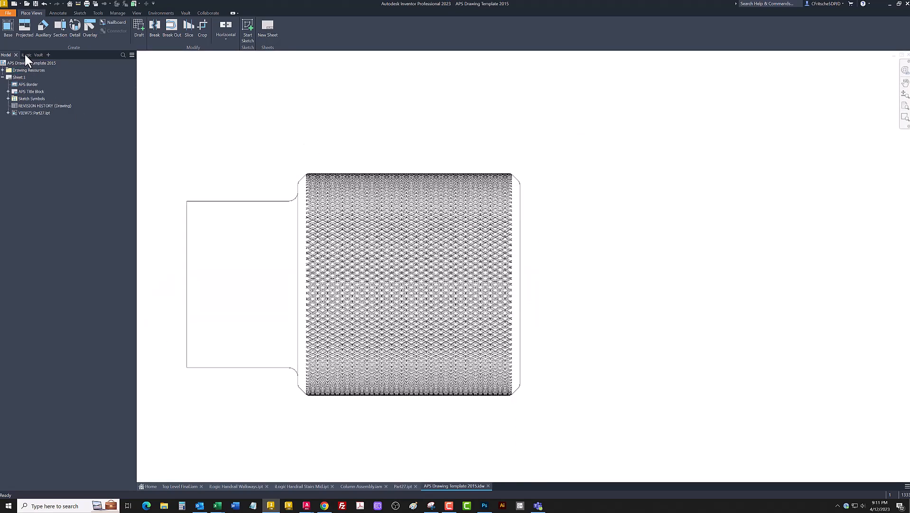
Start a Leader Text note from the Annotate tools, awaiting a point on the side view.
click(58, 12)
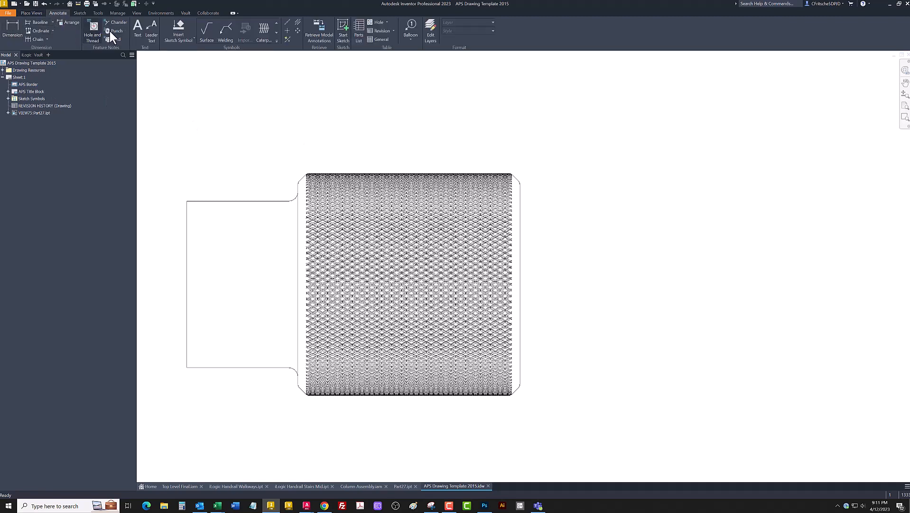
click(151, 30)
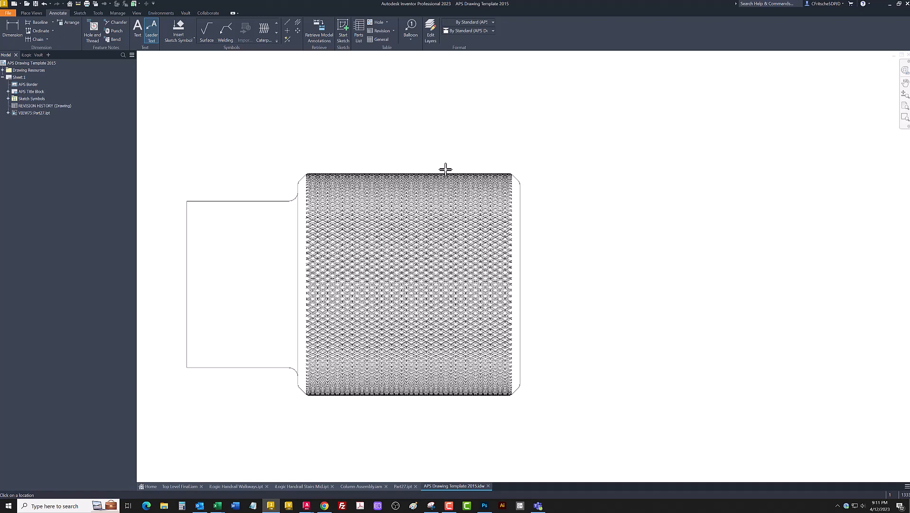
mouse_move(480, 172)
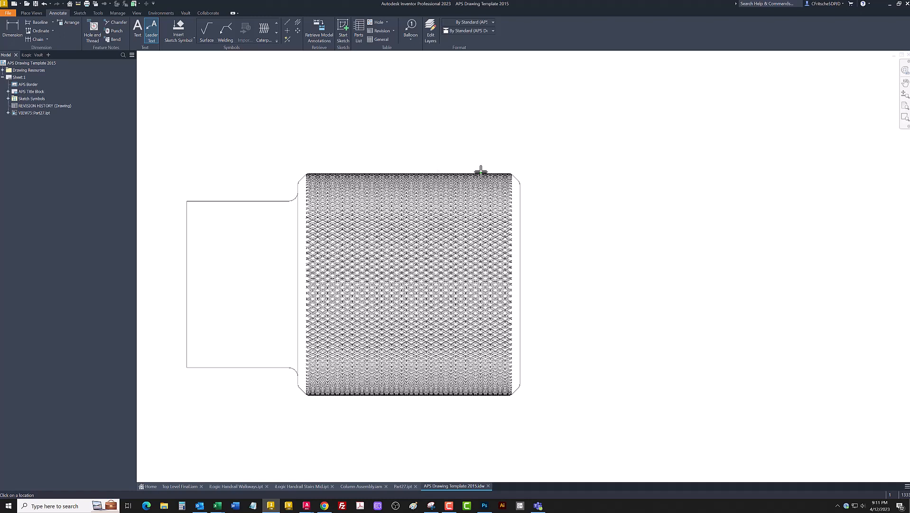
mouse_move(287, 169)
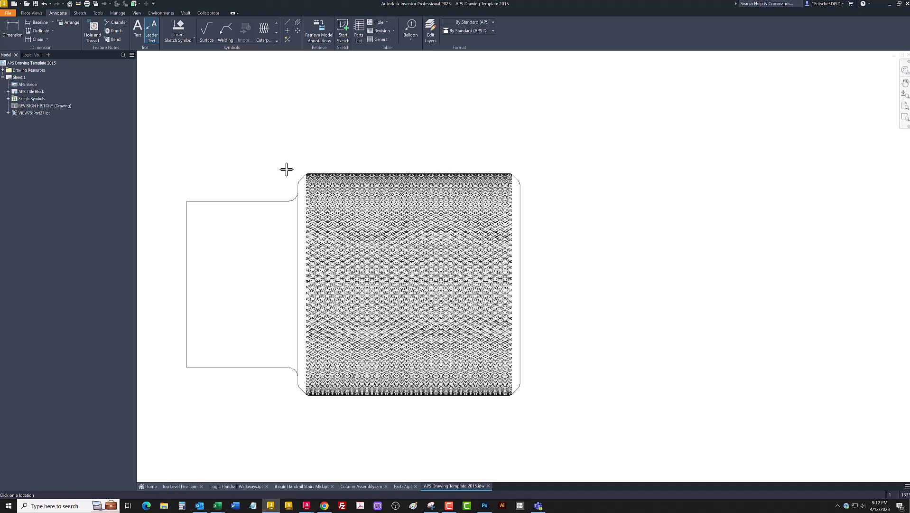
mouse_move(304, 166)
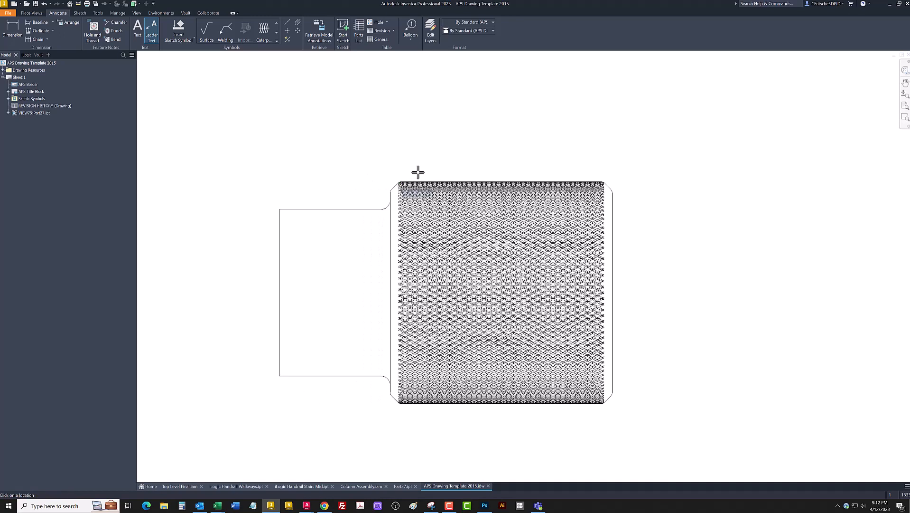
mouse_move(397, 470)
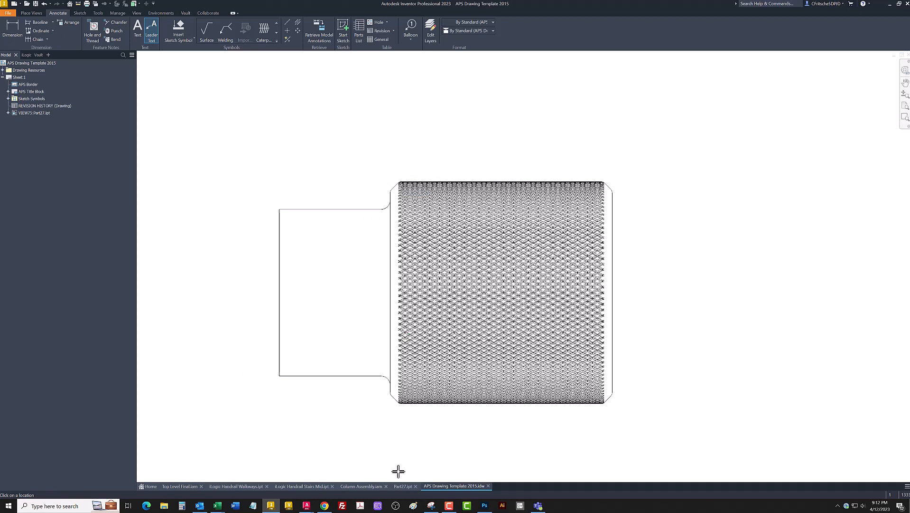